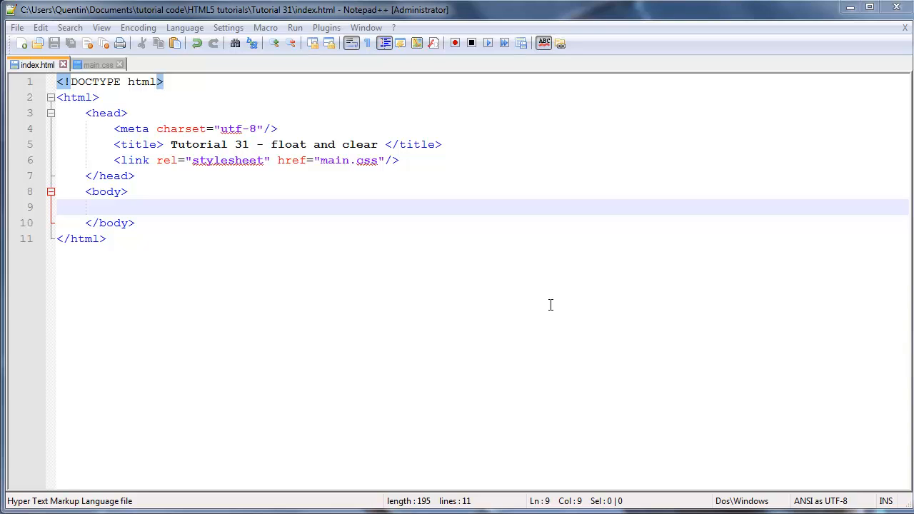
pyautogui.moveTo(278, 200)
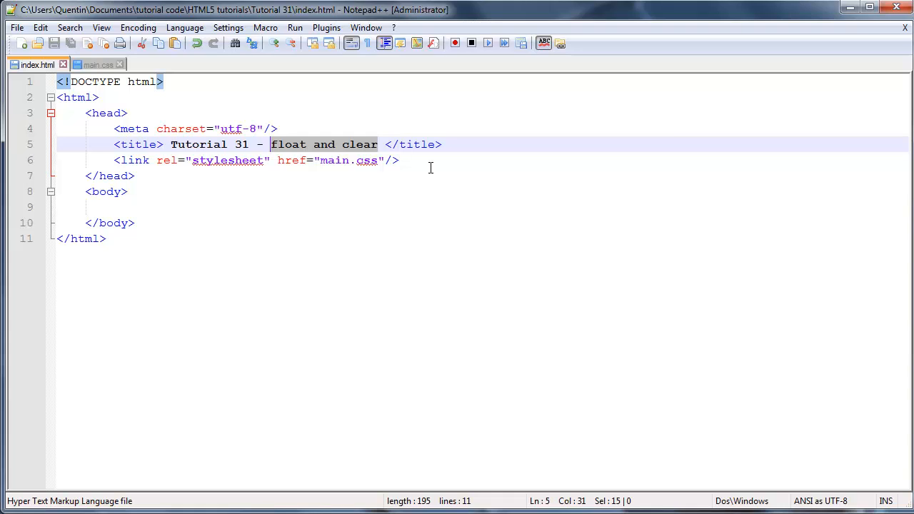
pyautogui.moveTo(498, 203)
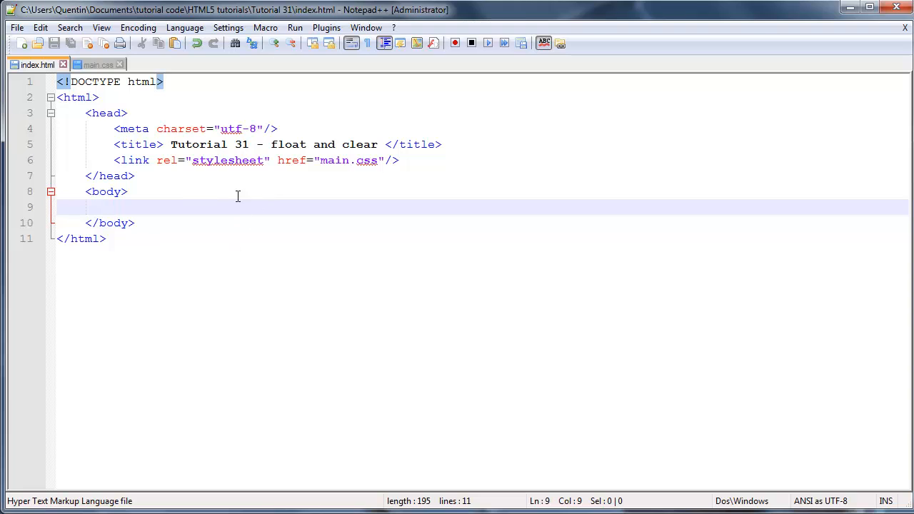
pyautogui.moveTo(231, 215)
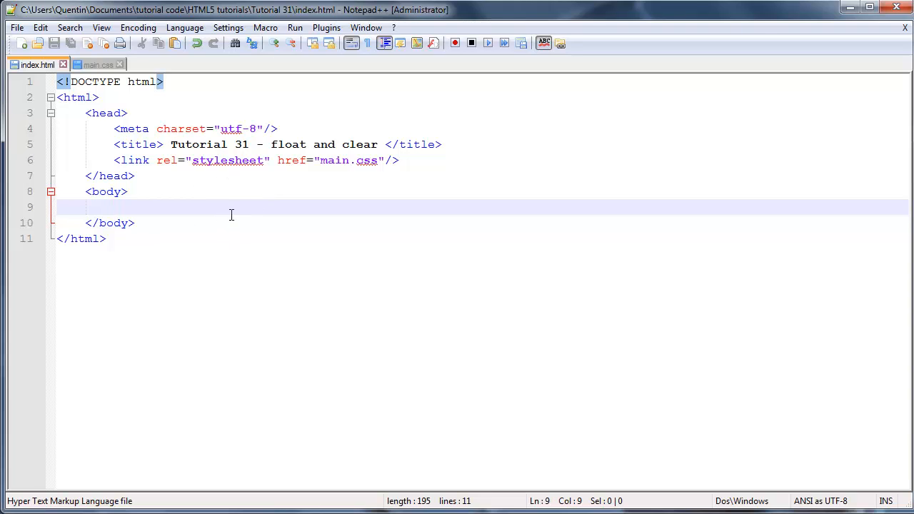
pyautogui.moveTo(221, 204)
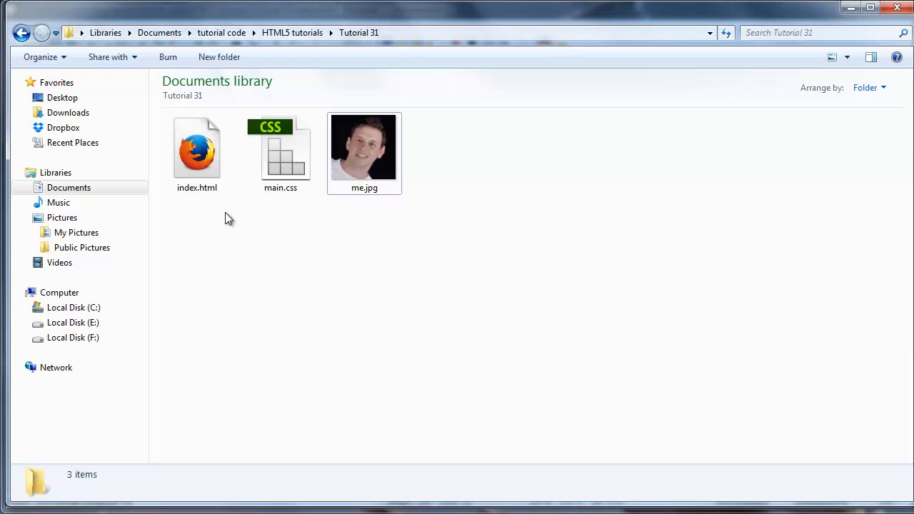
pyautogui.moveTo(202, 148)
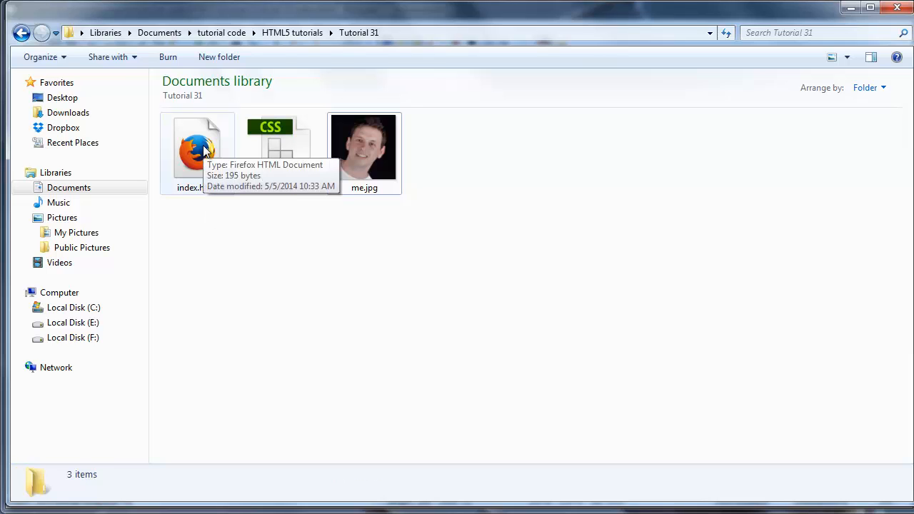
# Inspect the details of main.css (empty, 0 bytes) and me.jpg (200×200) in Tutorial 31
pyautogui.click(280, 146)
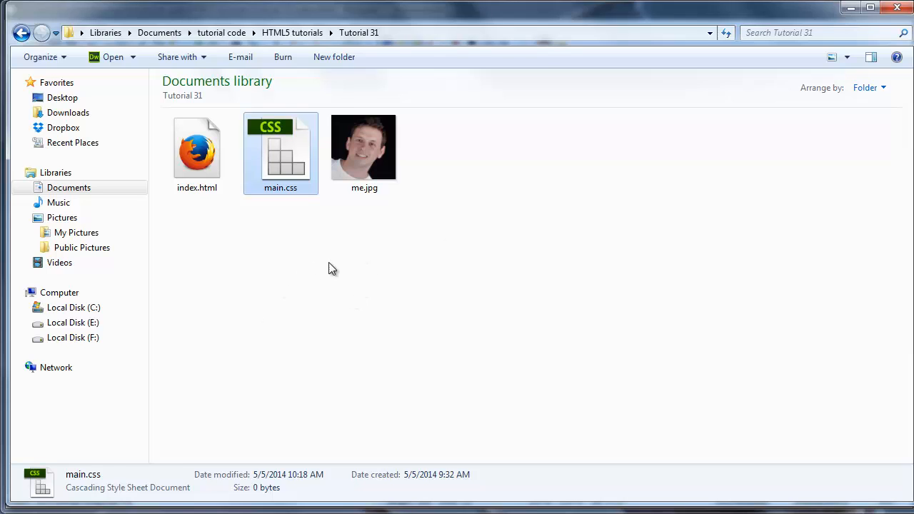
pyautogui.moveTo(380, 150)
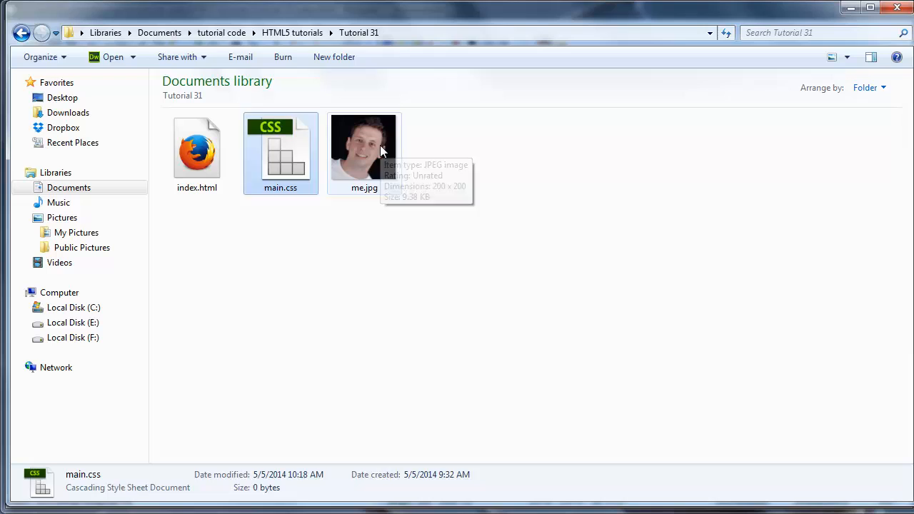
pyautogui.click(364, 148)
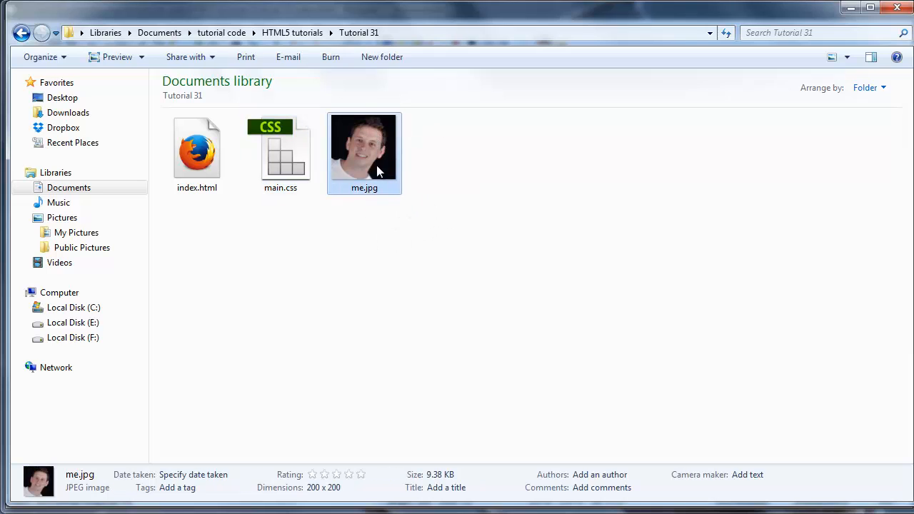
pyautogui.moveTo(373, 198)
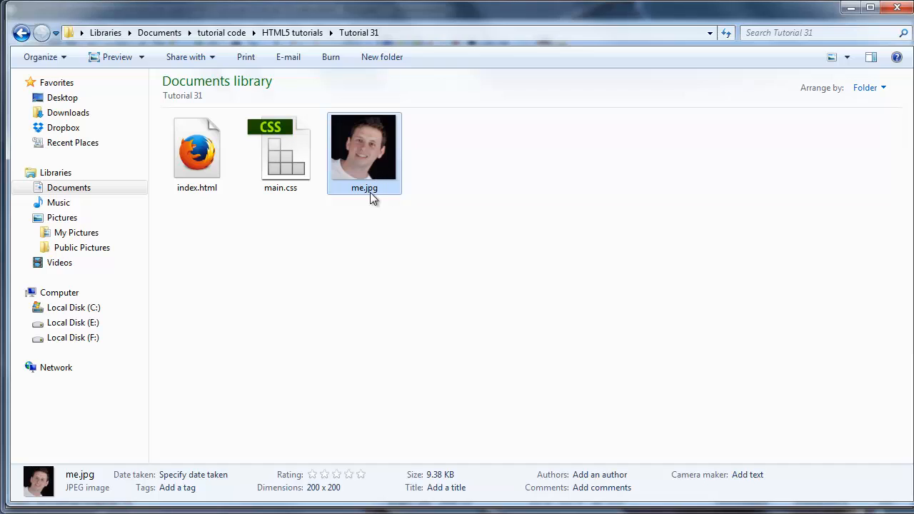
pyautogui.moveTo(400, 482)
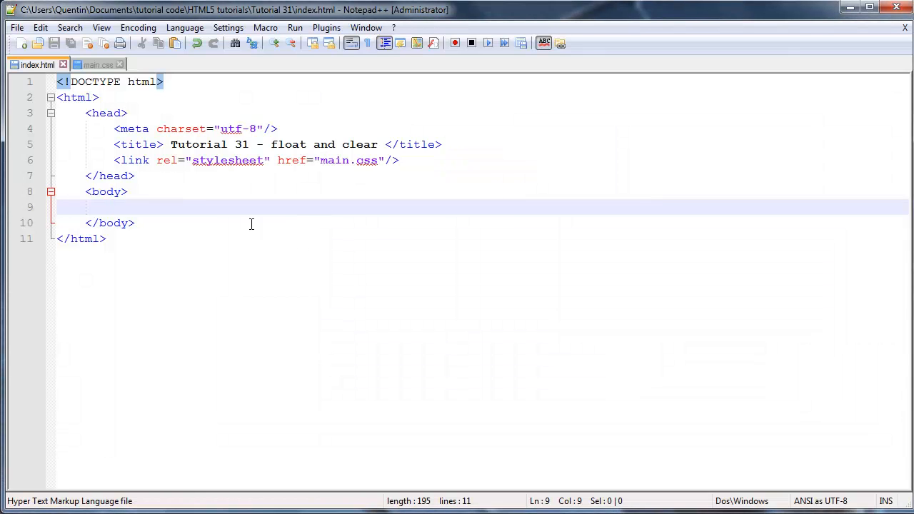
pyautogui.moveTo(211, 184)
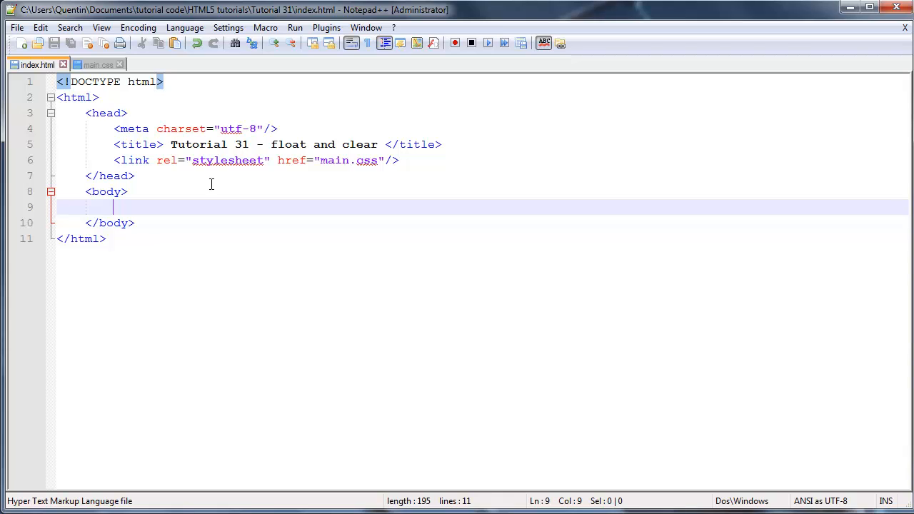
pyautogui.moveTo(271, 246)
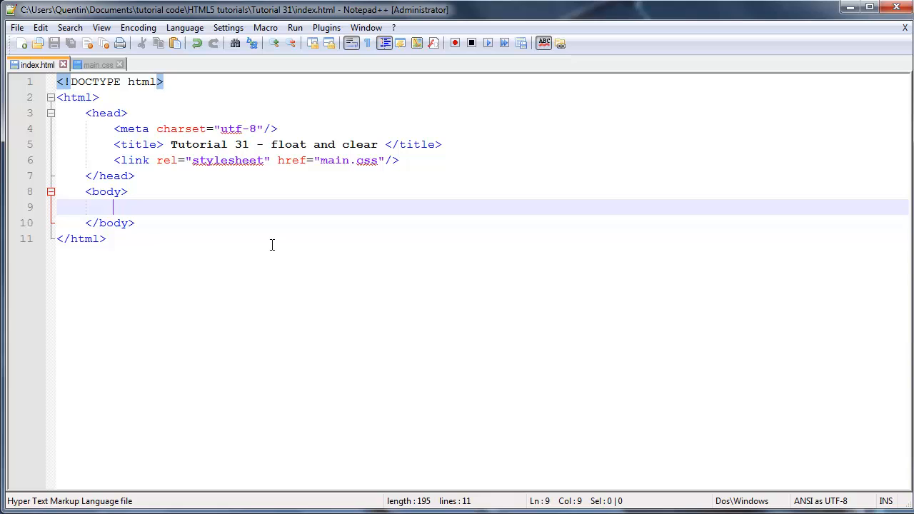
# Type an img tag with src "me.jpg", alt "pic of me", and empty width and height
pyautogui.write('<img >')
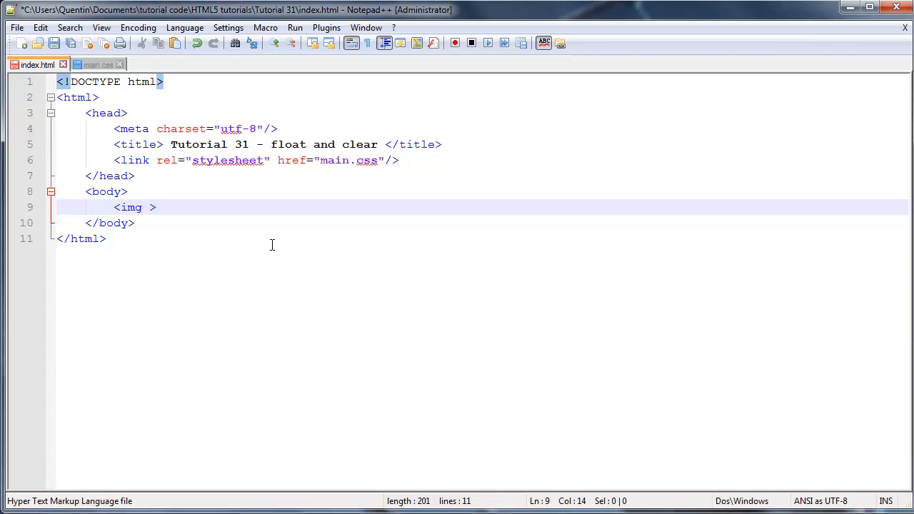
pyautogui.write('src=')
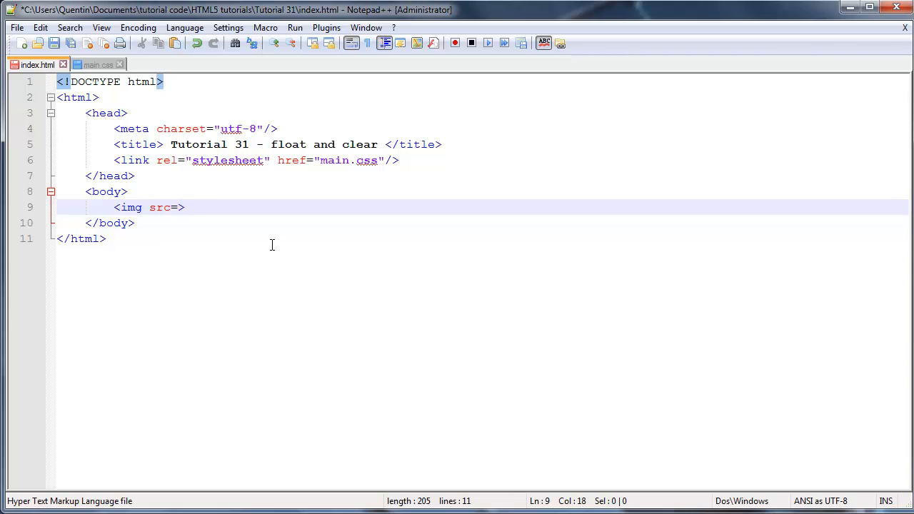
pyautogui.write('""')
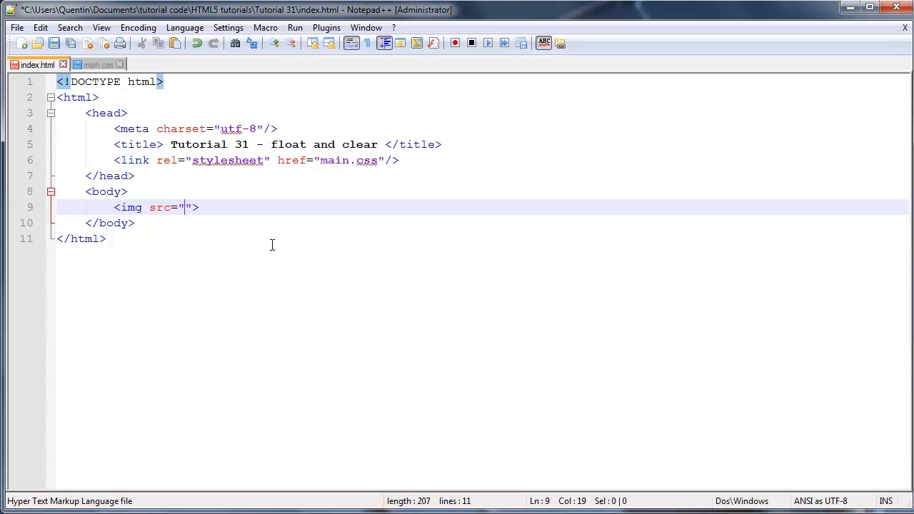
pyautogui.write('me.jpg')
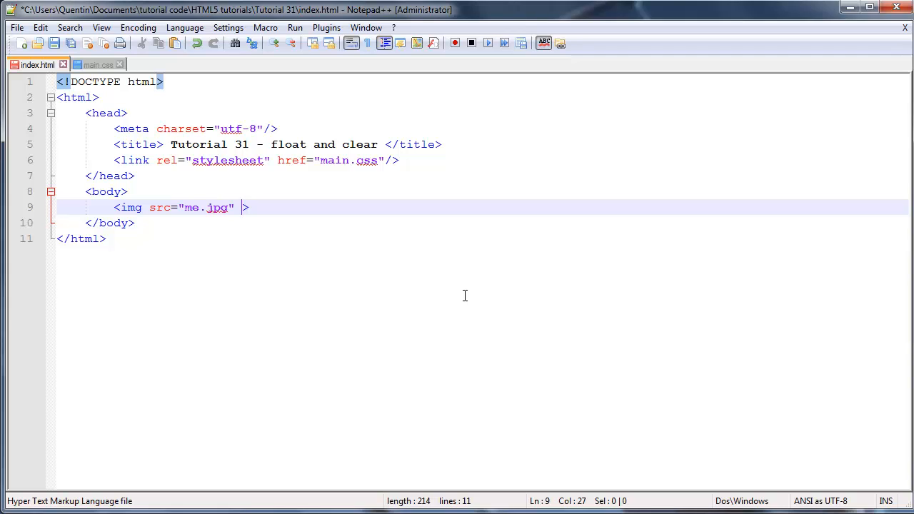
pyautogui.write('alt=')
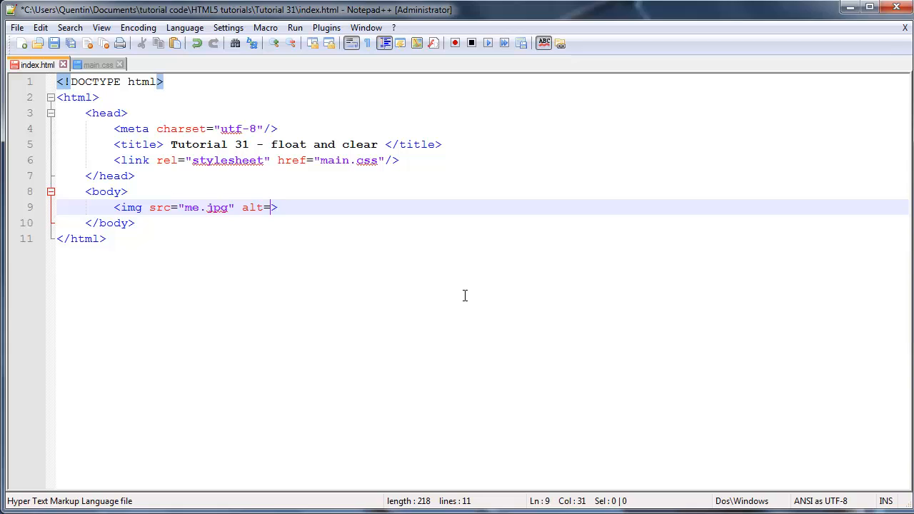
pyautogui.write('pic of "')
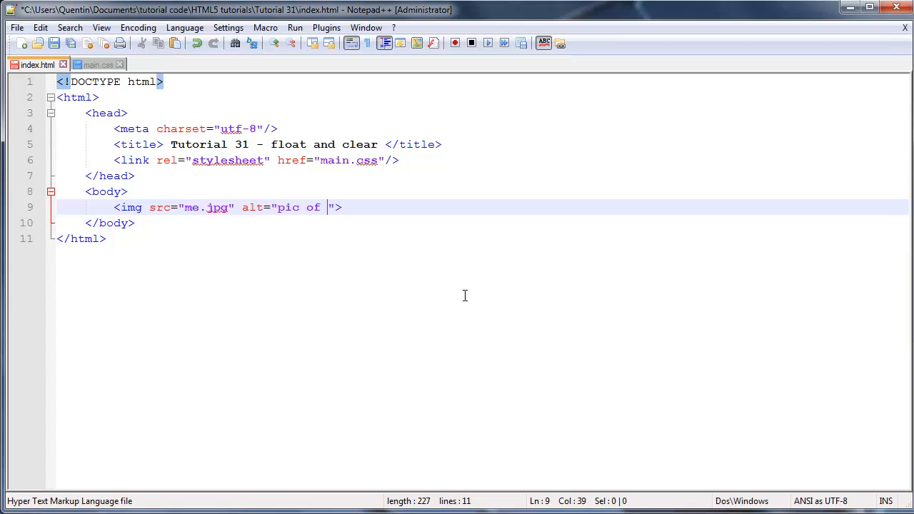
pyautogui.write('me')
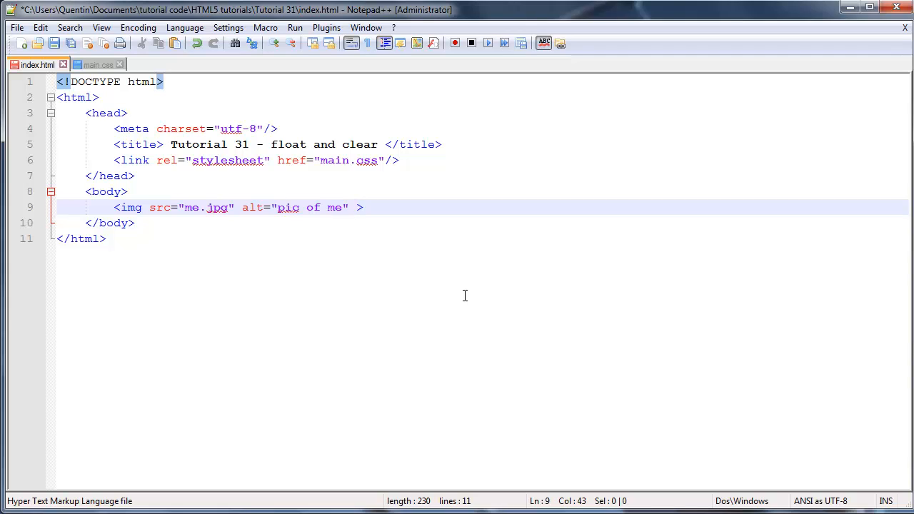
pyautogui.write('width')
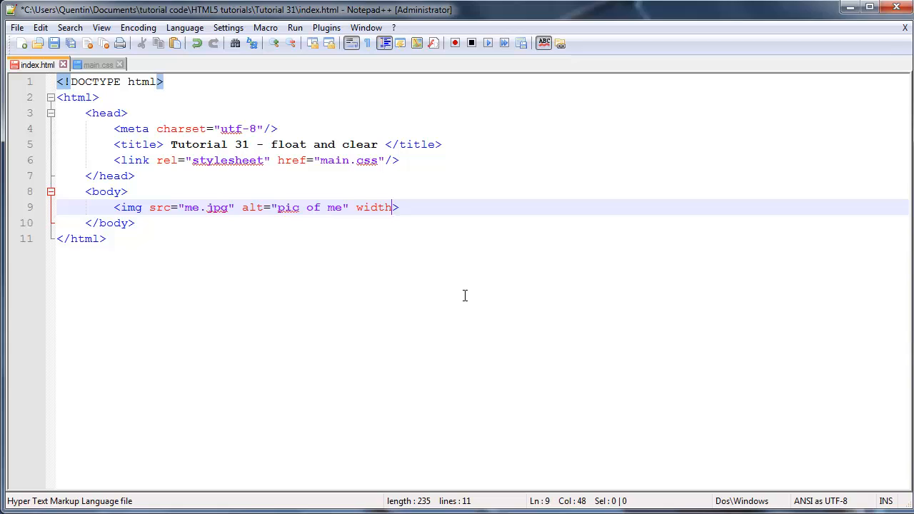
pyautogui.write('="" heig')
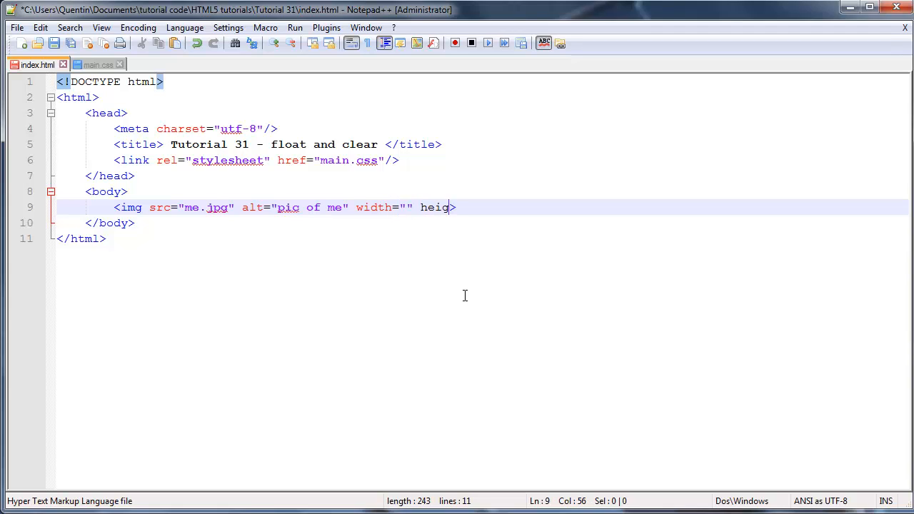
pyautogui.write('ht=""')
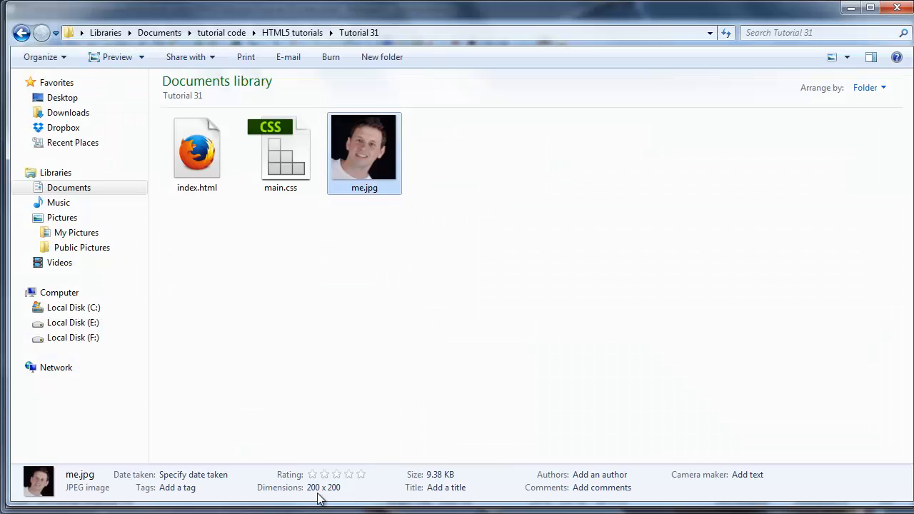
pyautogui.moveTo(338, 498)
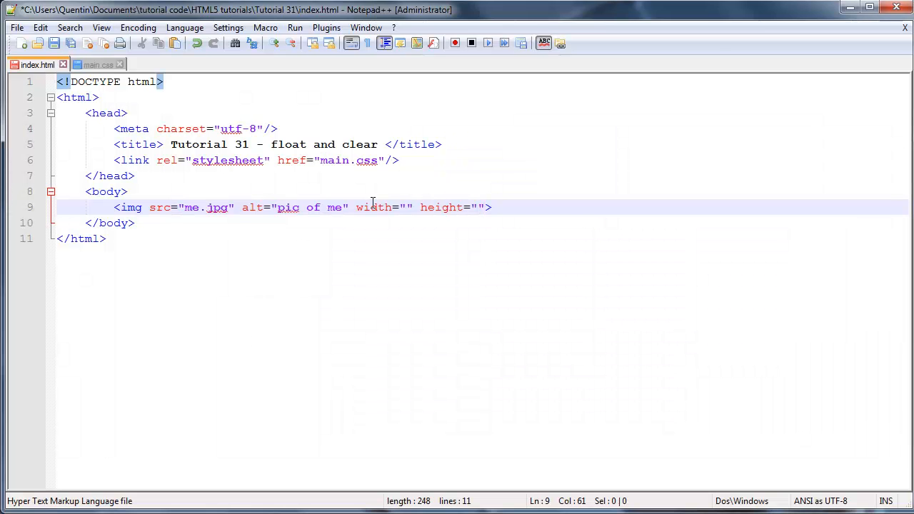
# Set the image width and height to 200, add class "pic", and self-close the tag
pyautogui.write('200')
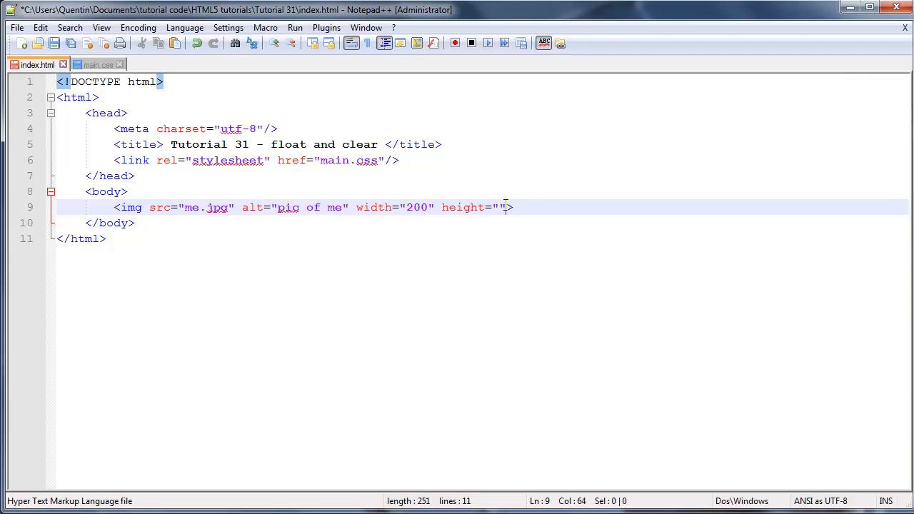
pyautogui.write('200')
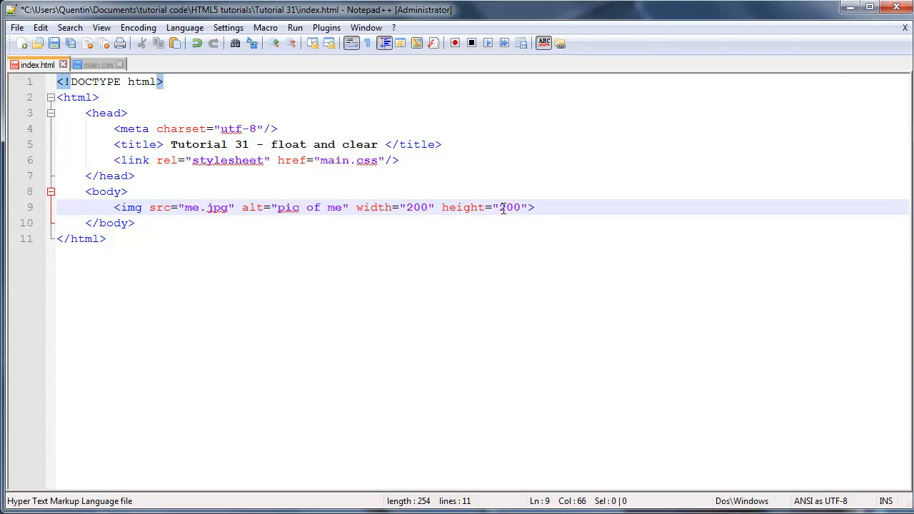
pyautogui.write('class="')
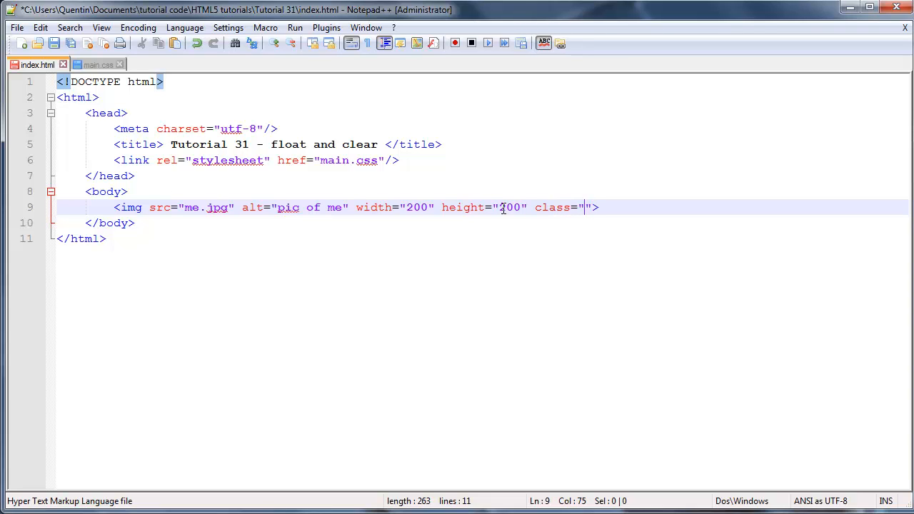
pyautogui.write('pic')
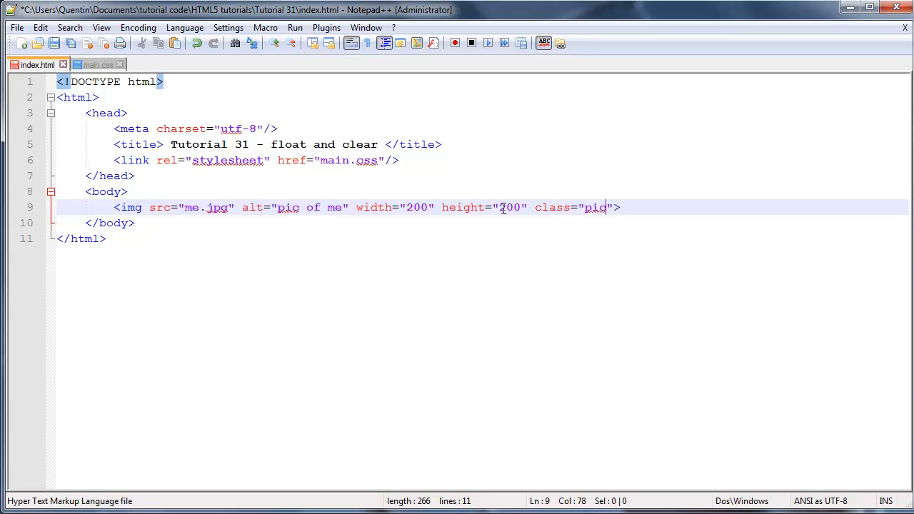
pyautogui.write('/>')
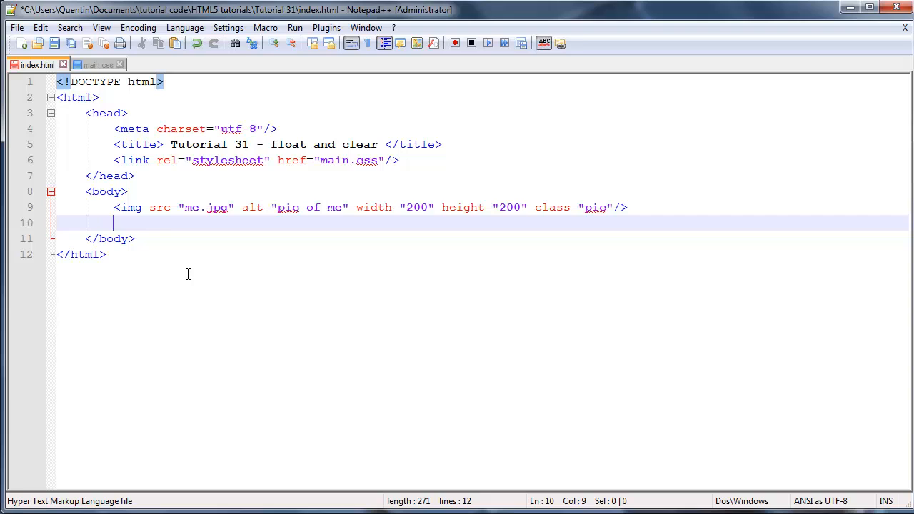
# Add two <p> blocks of lorem ipsum after the image and collapse them
pyautogui.write('<>')
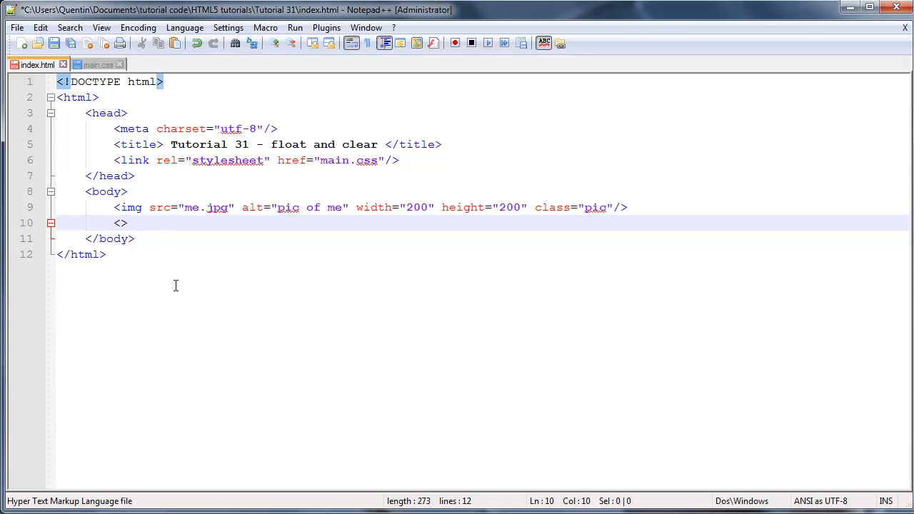
pyautogui.write('p>')
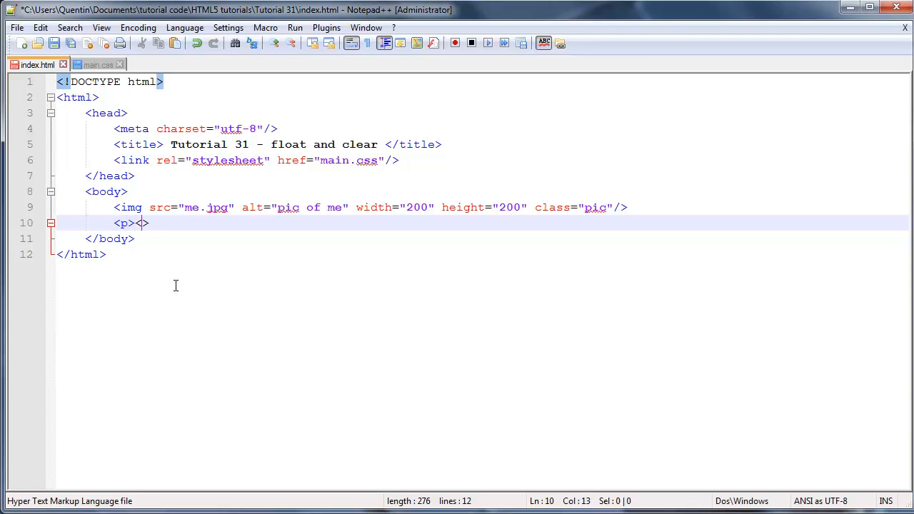
pyautogui.write('</p>')
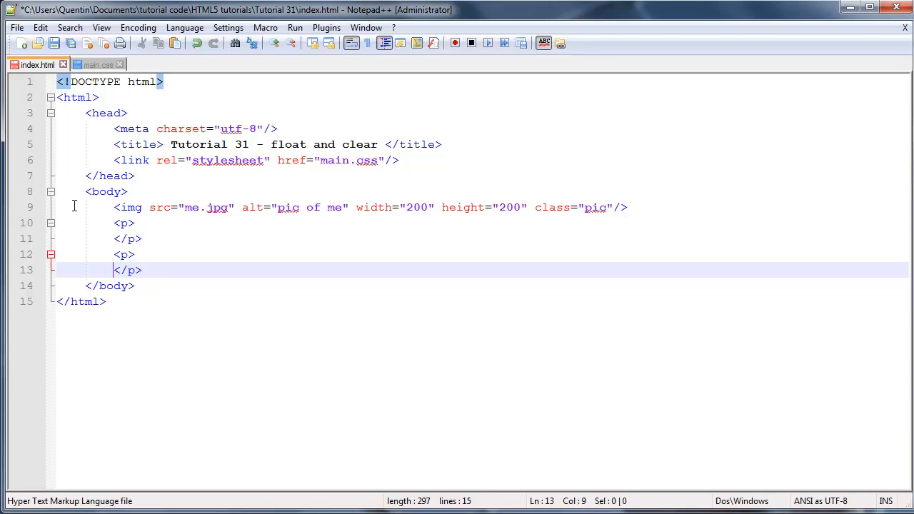
pyautogui.press('enter')
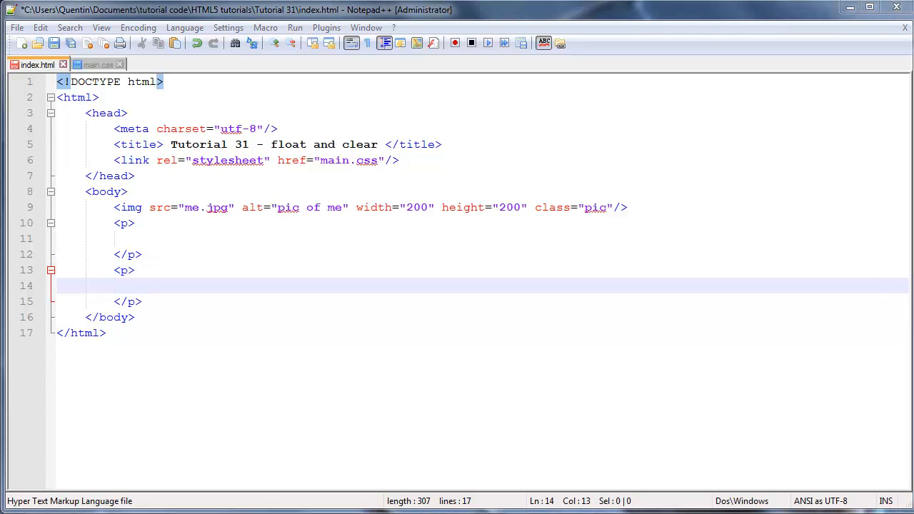
pyautogui.moveTo(100, 247)
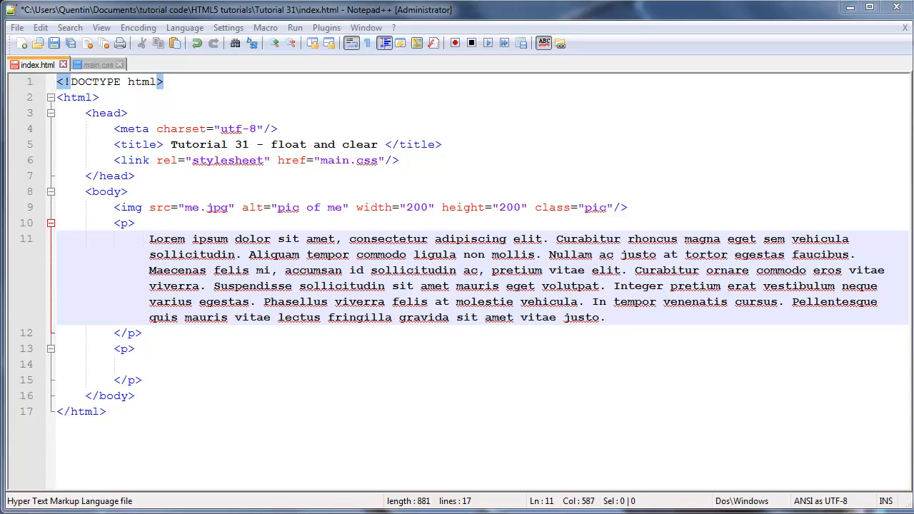
pyautogui.moveTo(39, 356)
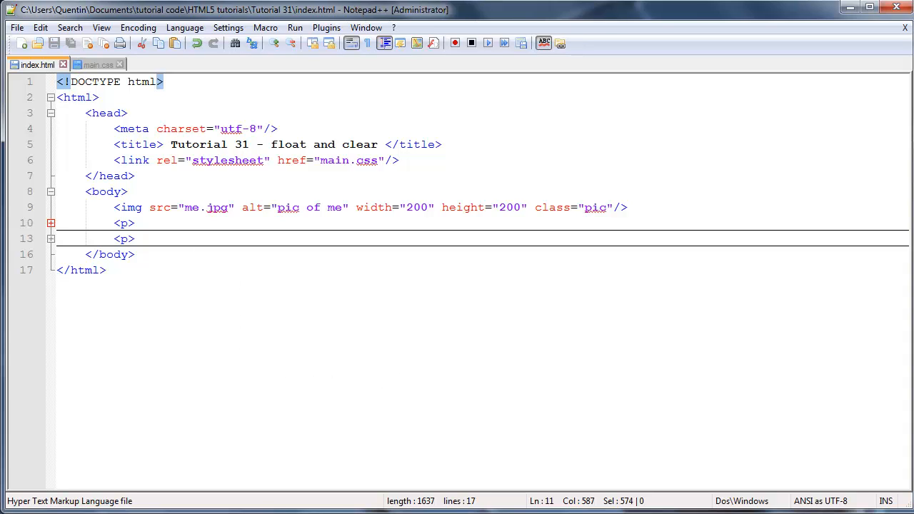
pyautogui.moveTo(278, 356)
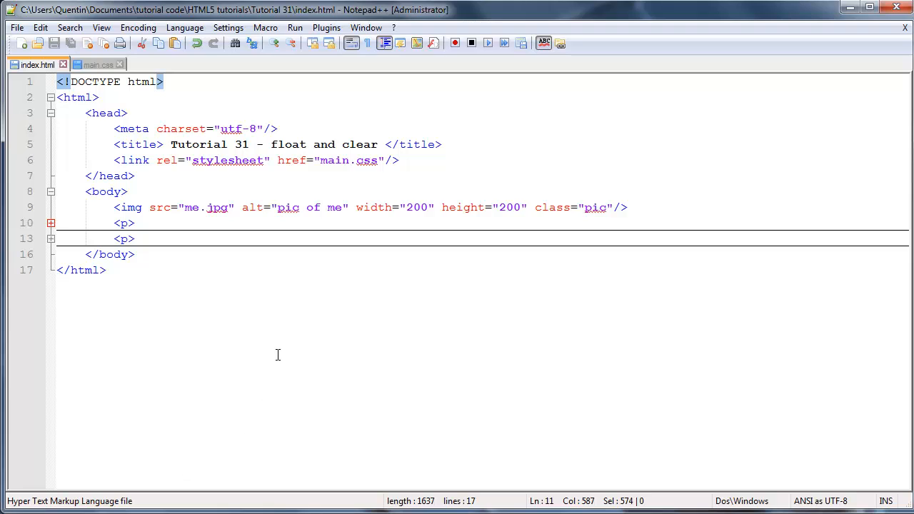
pyautogui.moveTo(319, 438)
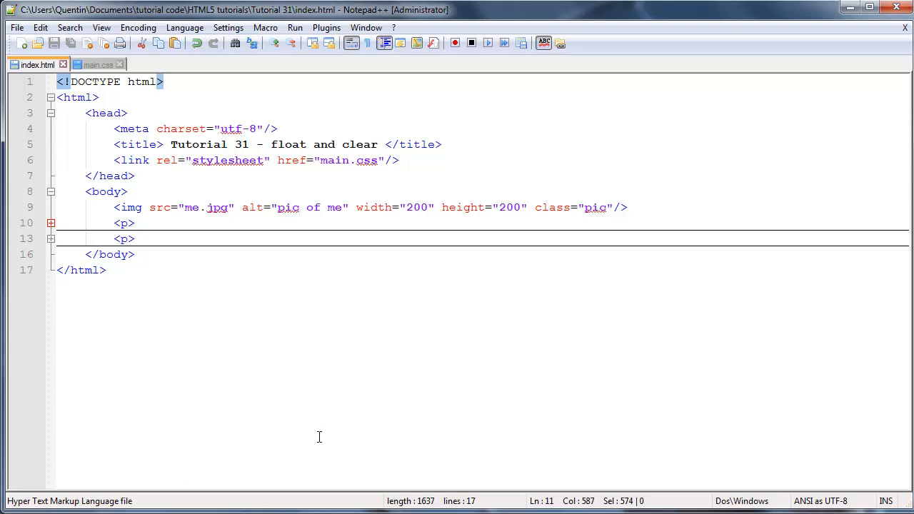
pyautogui.moveTo(253, 430)
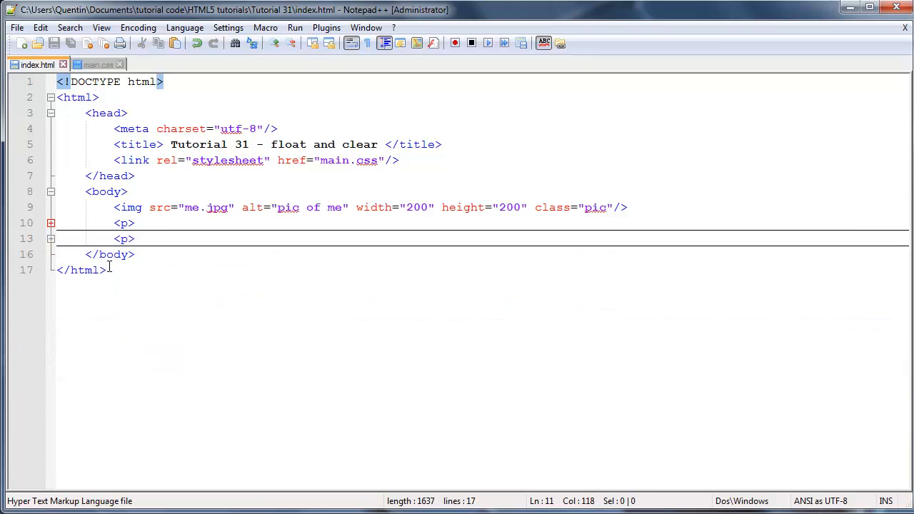
pyautogui.click(124, 239)
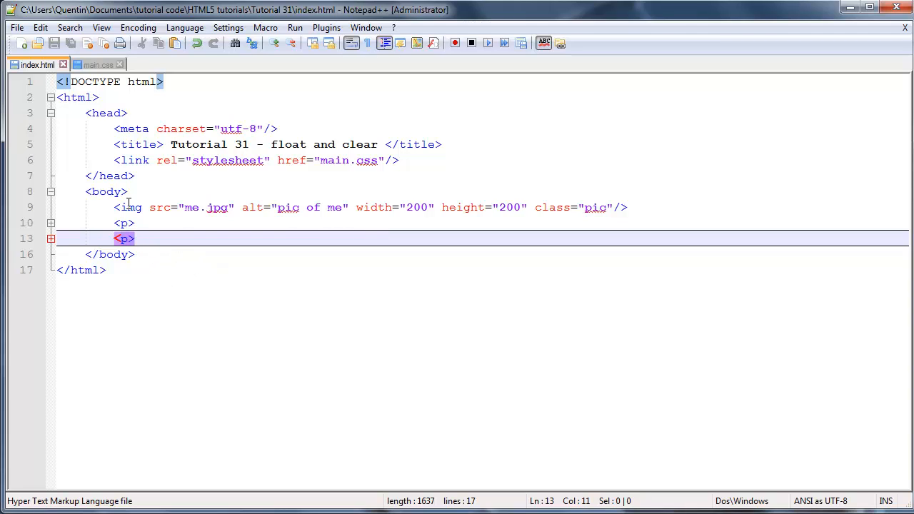
pyautogui.click(124, 223)
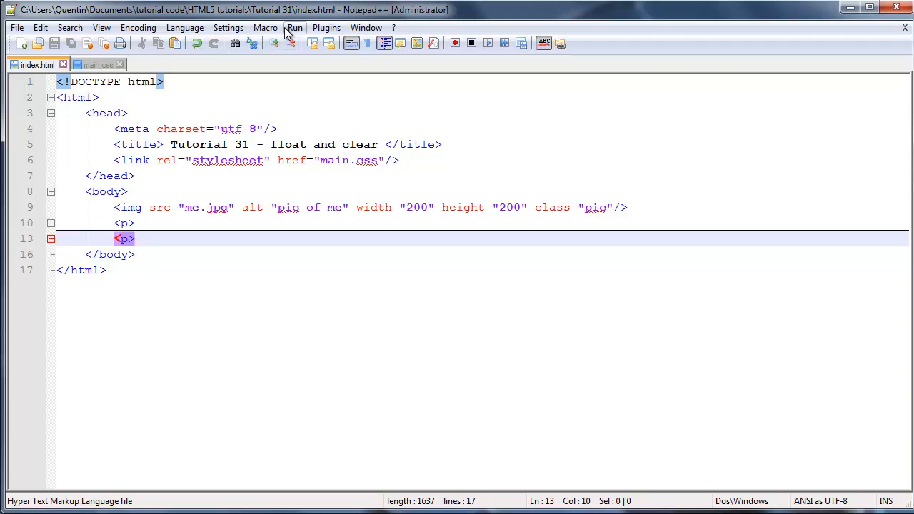
# Launch index.html in Firefox from the Run menu to preview the page
pyautogui.click(295, 27)
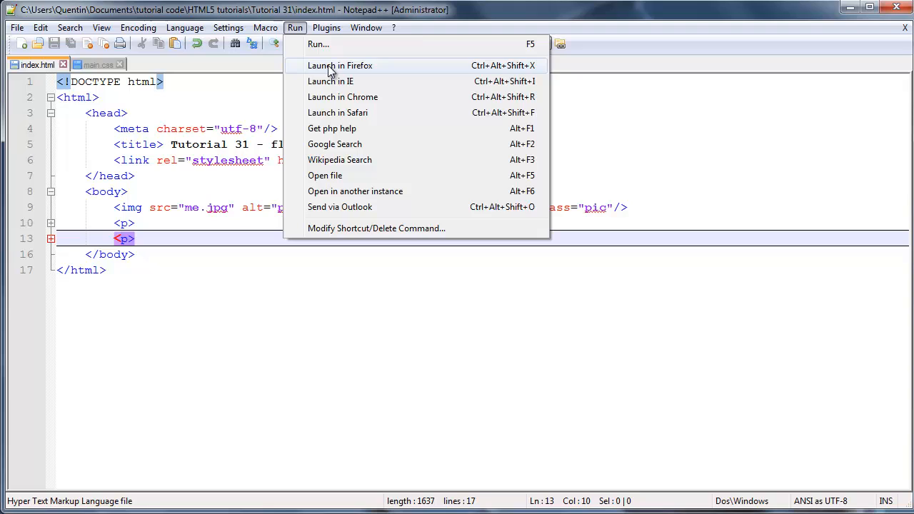
pyautogui.click(340, 65)
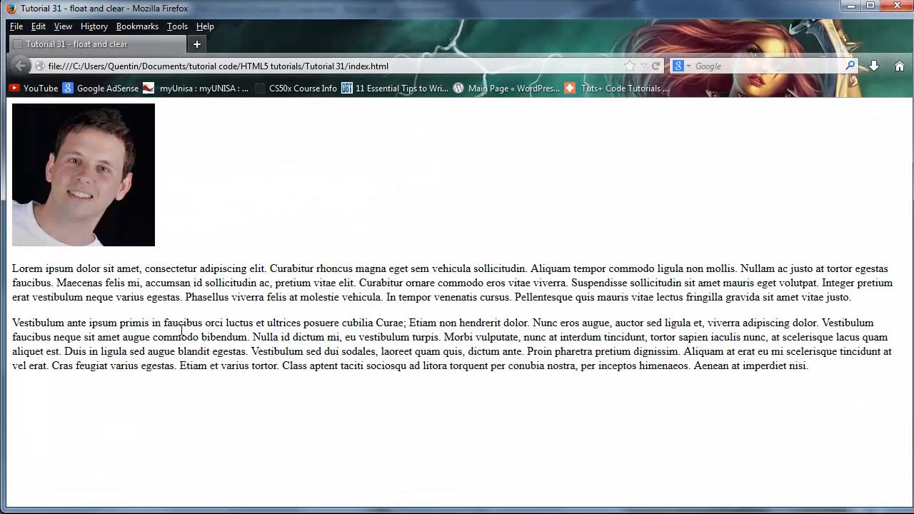
pyautogui.moveTo(57, 126)
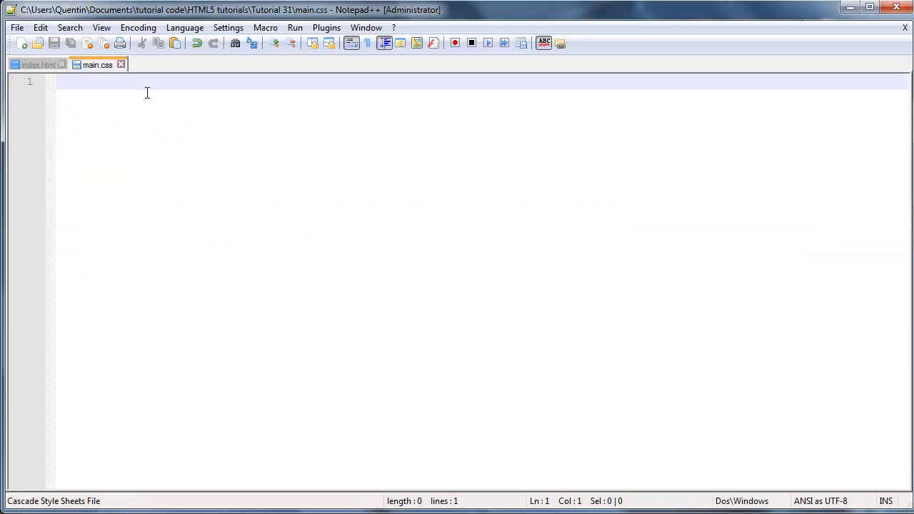
# Confirm the pic class in index.html, then write a .pic rule with float:left in main.css
pyautogui.click(36, 64)
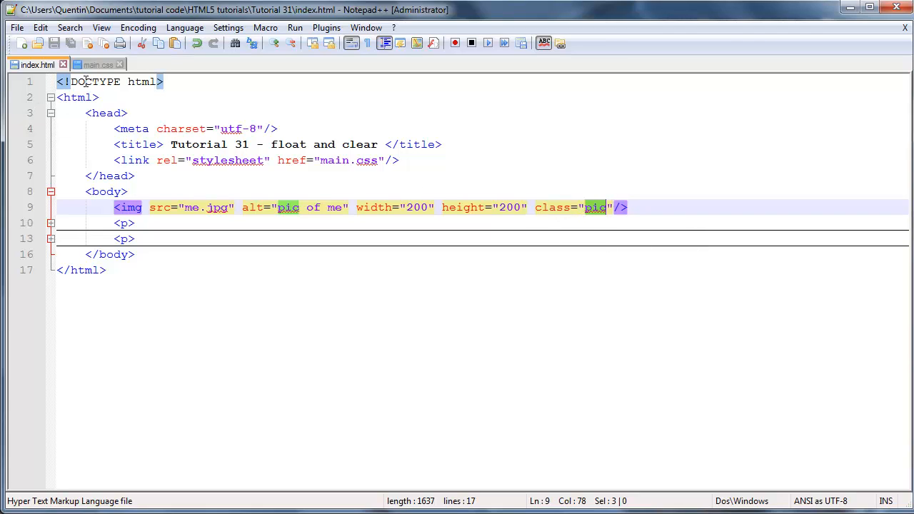
pyautogui.click(98, 64)
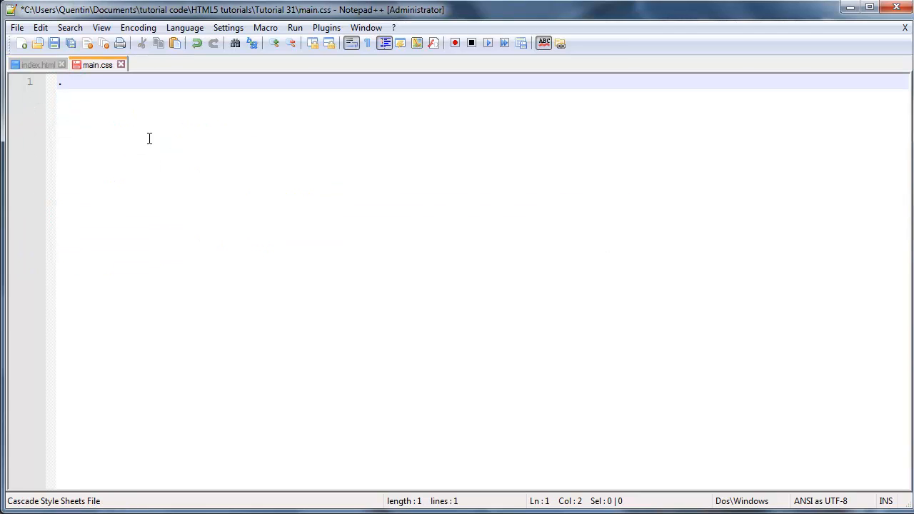
pyautogui.write('pic{')
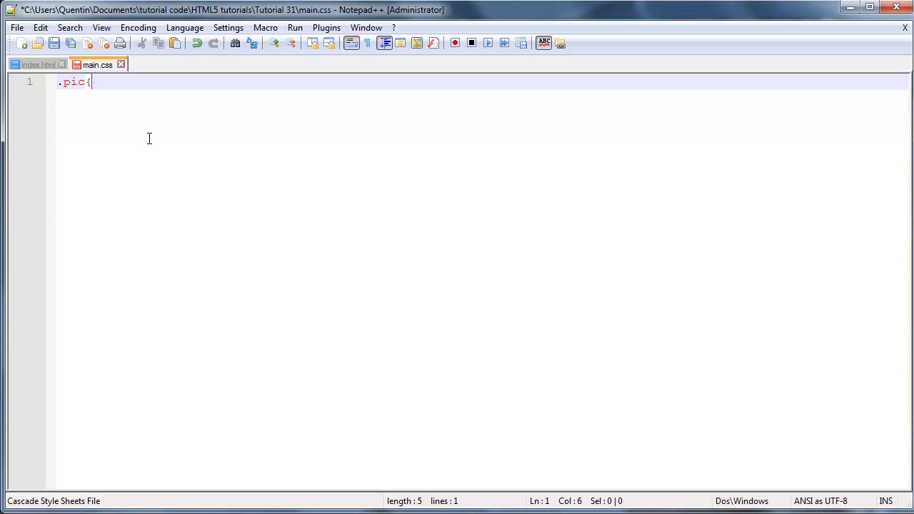
pyautogui.press('enter')
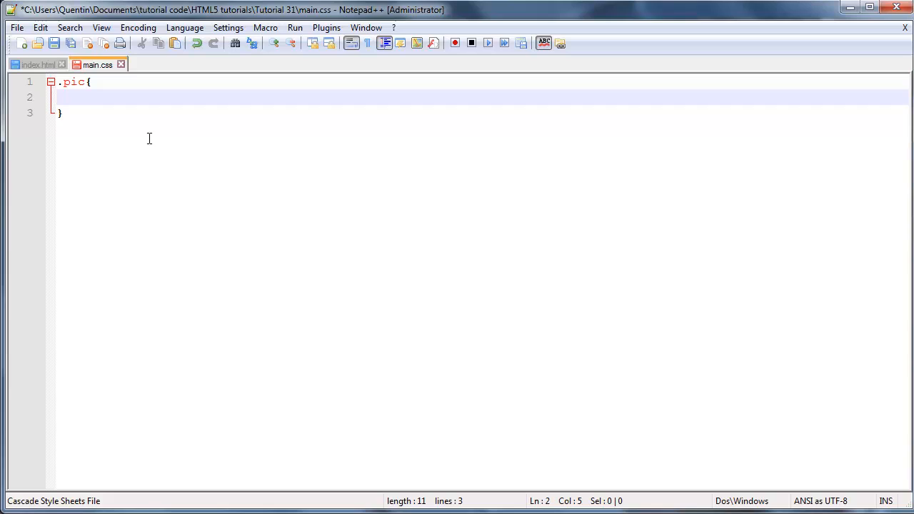
pyautogui.write('flo')
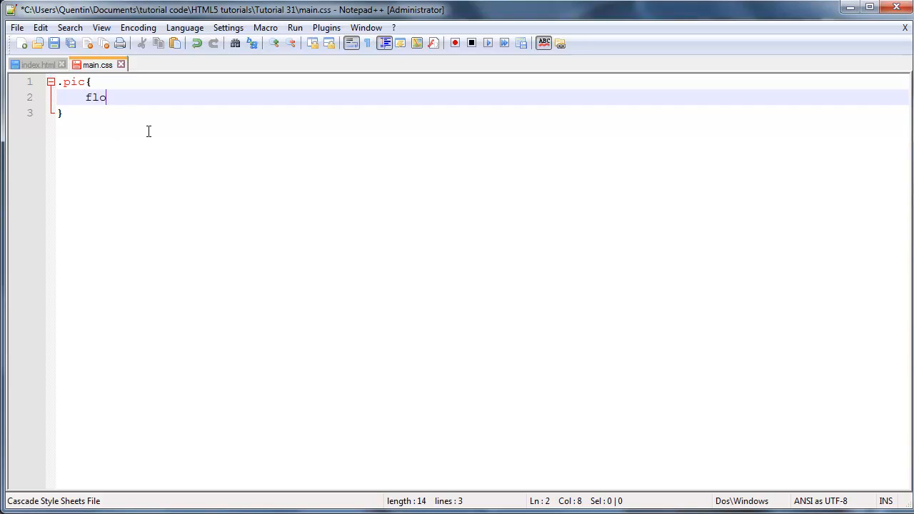
pyautogui.write('at:')
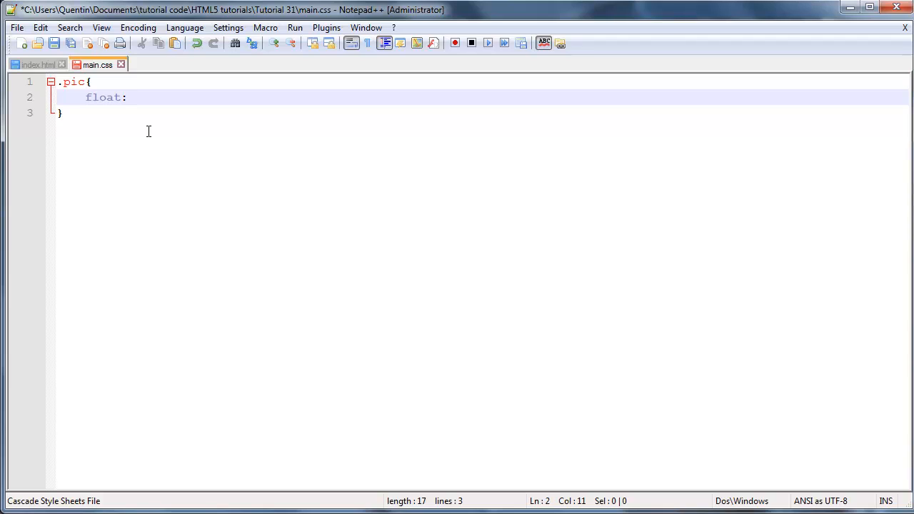
pyautogui.write('left;')
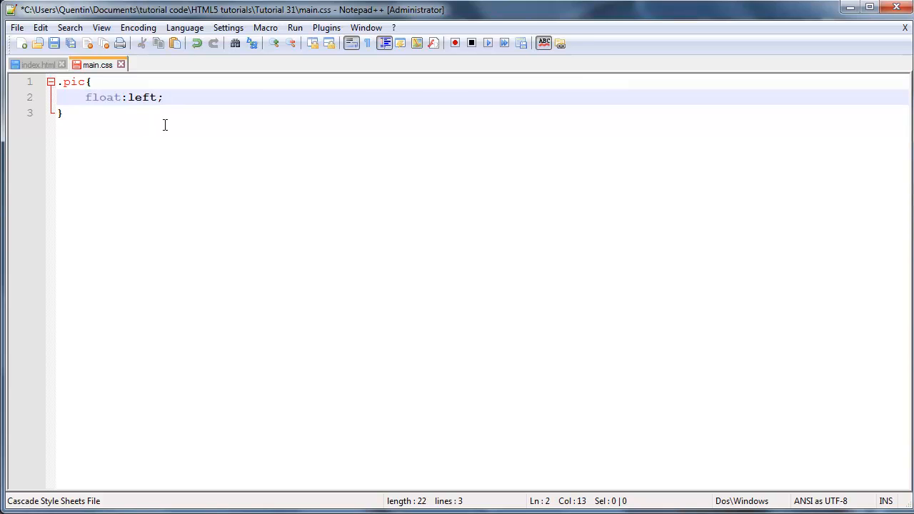
# Reload Firefox to see both paragraphs wrapping beside the left-floated photo
pyautogui.click(54, 44)
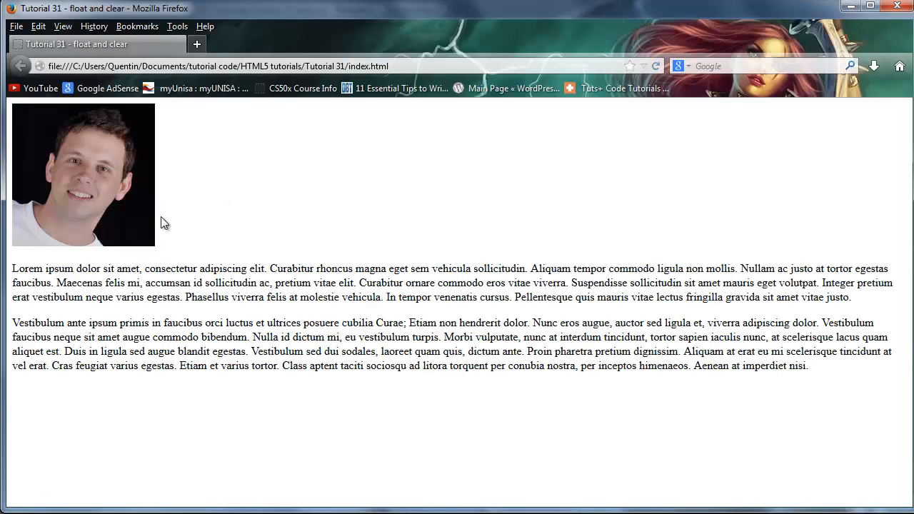
pyautogui.moveTo(150, 230)
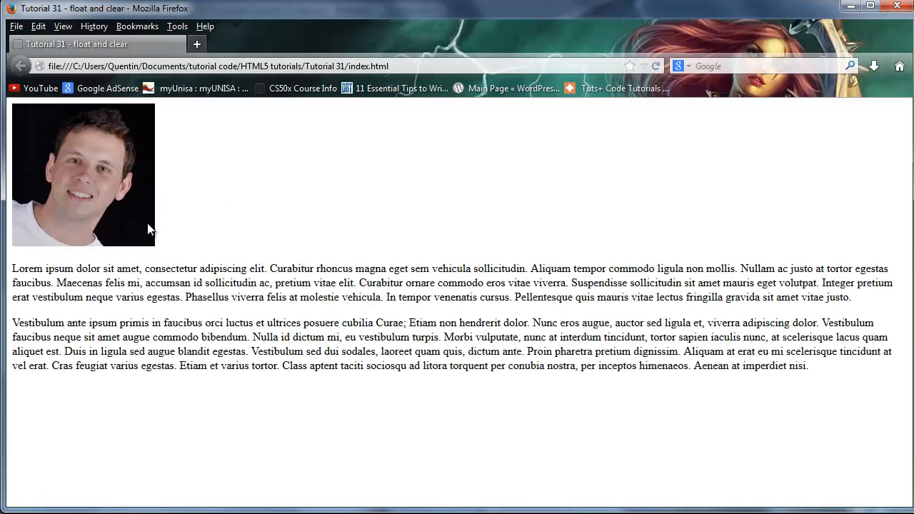
pyautogui.moveTo(169, 228)
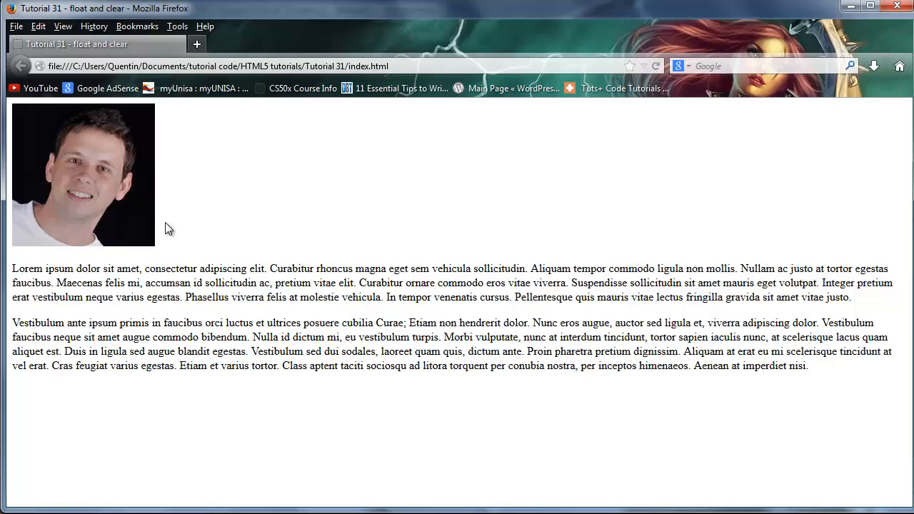
pyautogui.moveTo(731, 286)
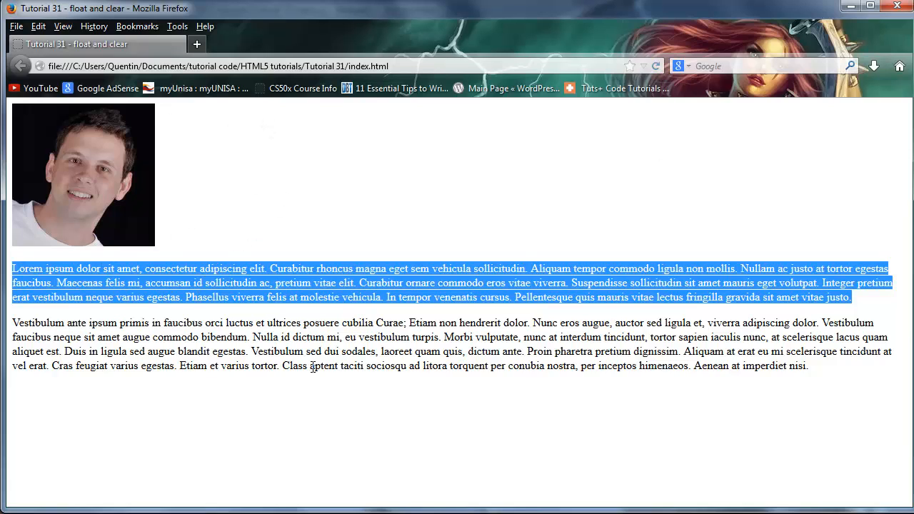
pyautogui.moveTo(655, 66)
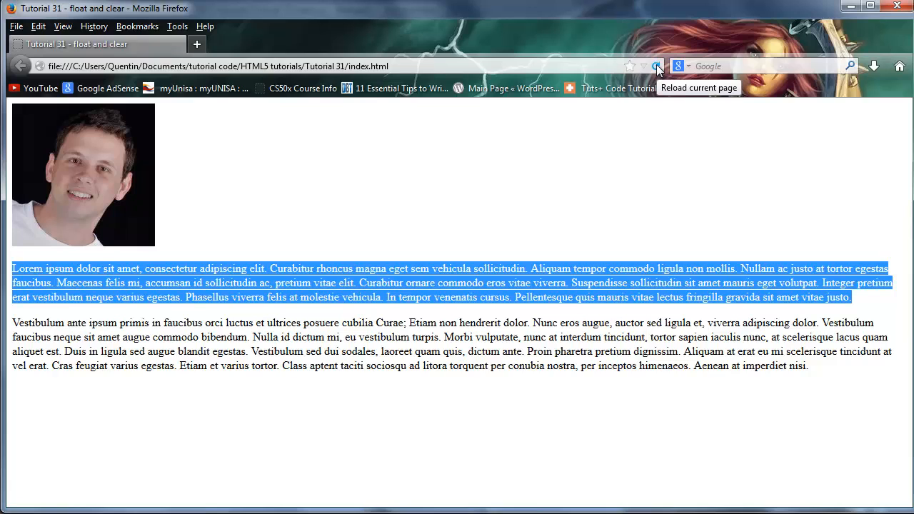
pyautogui.click(656, 65)
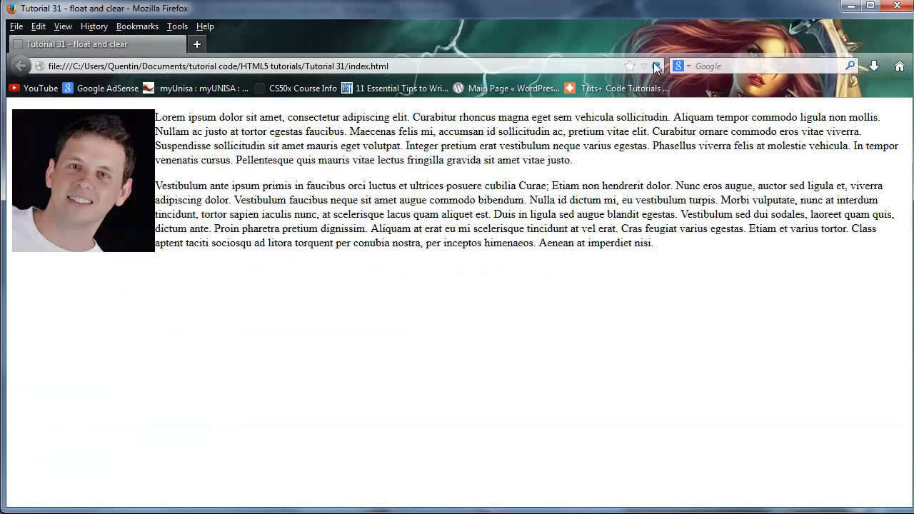
# Reload and highlight the second paragraph's text flowing beneath the floated photo
pyautogui.click(656, 66)
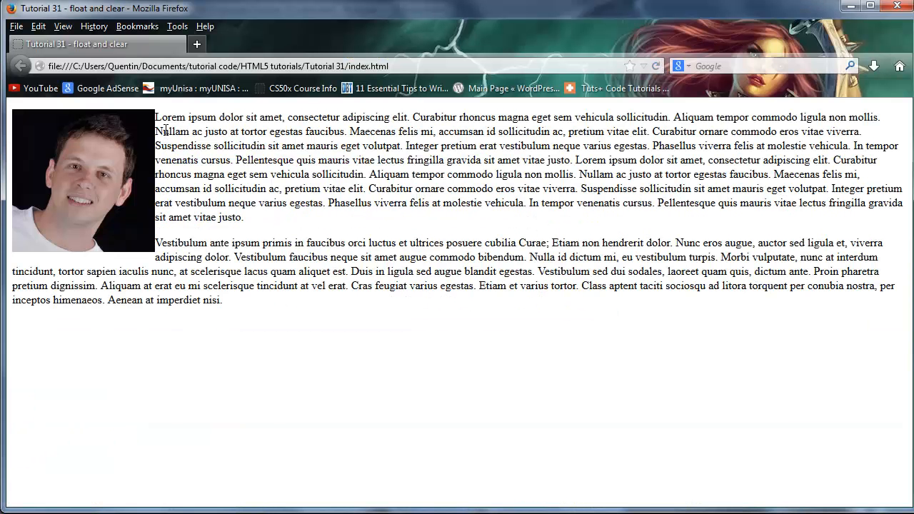
pyautogui.moveTo(185, 104)
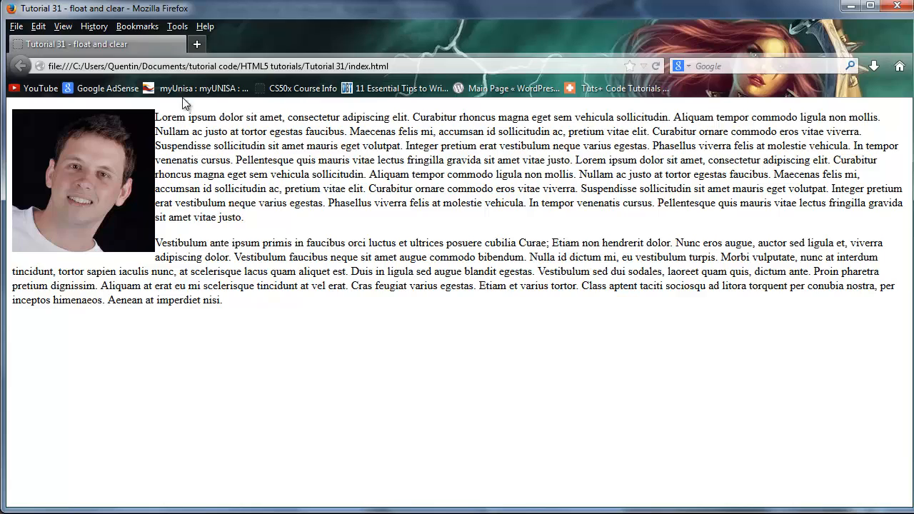
pyautogui.moveTo(161, 114)
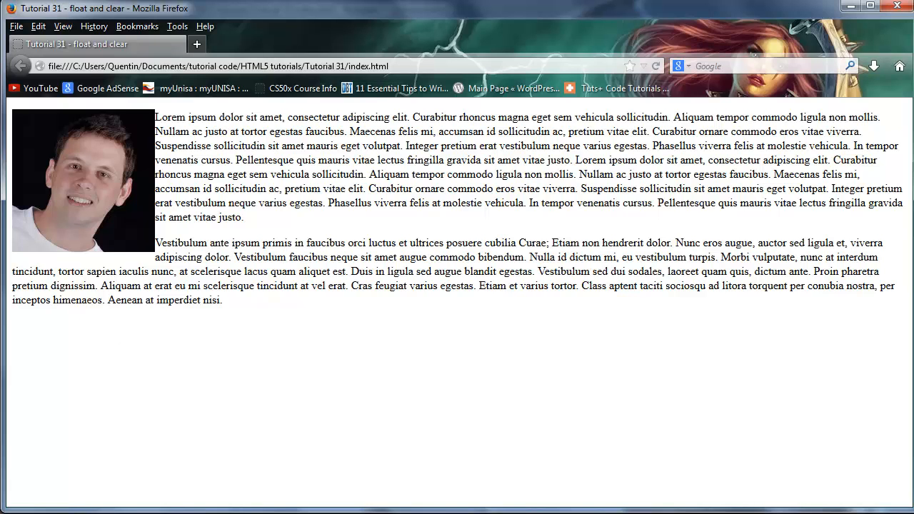
pyautogui.moveTo(167, 286); pyautogui.dragTo(222, 300)
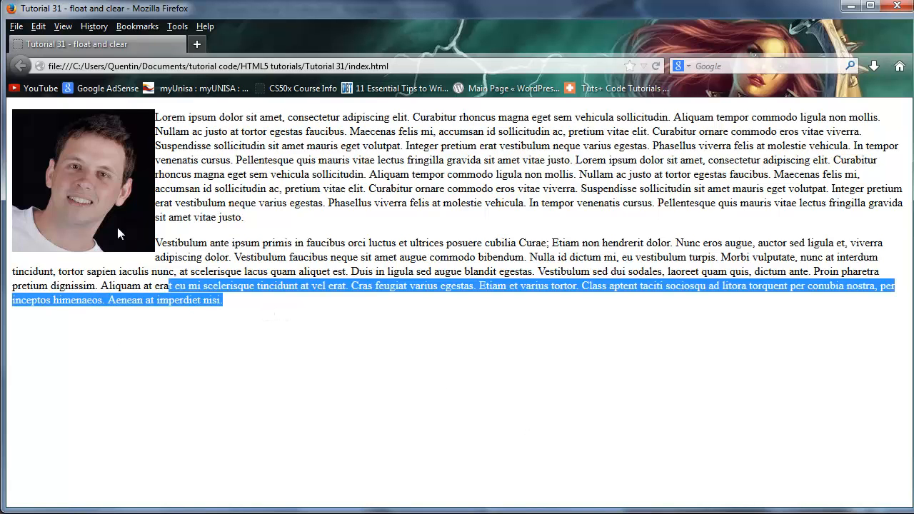
pyautogui.click(430, 330)
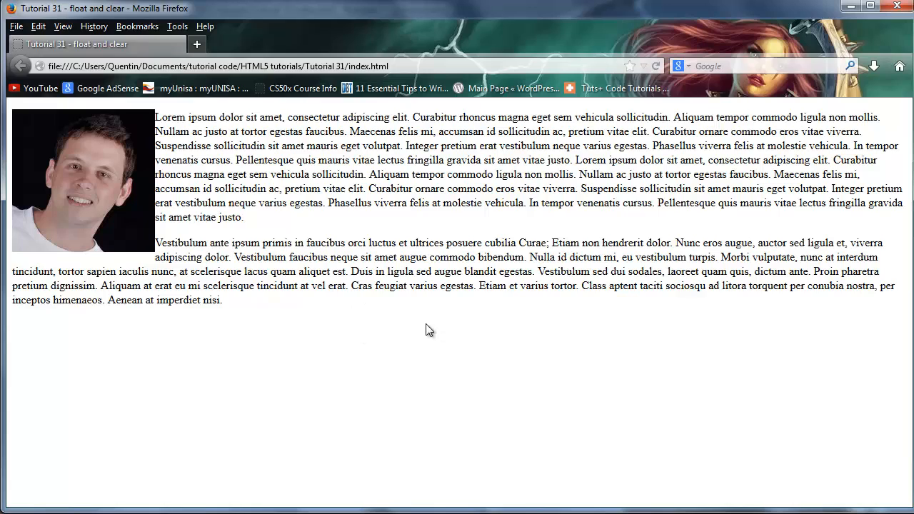
pyautogui.moveTo(201, 261)
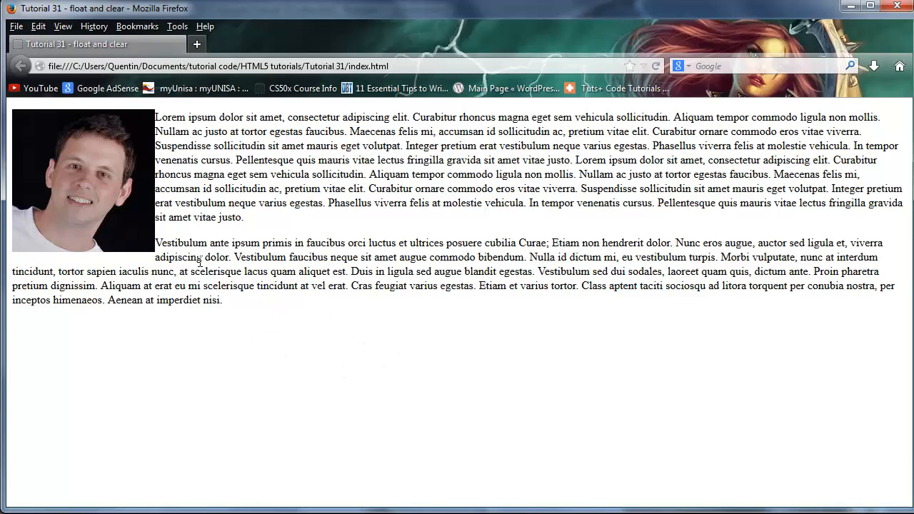
pyautogui.moveTo(77, 120)
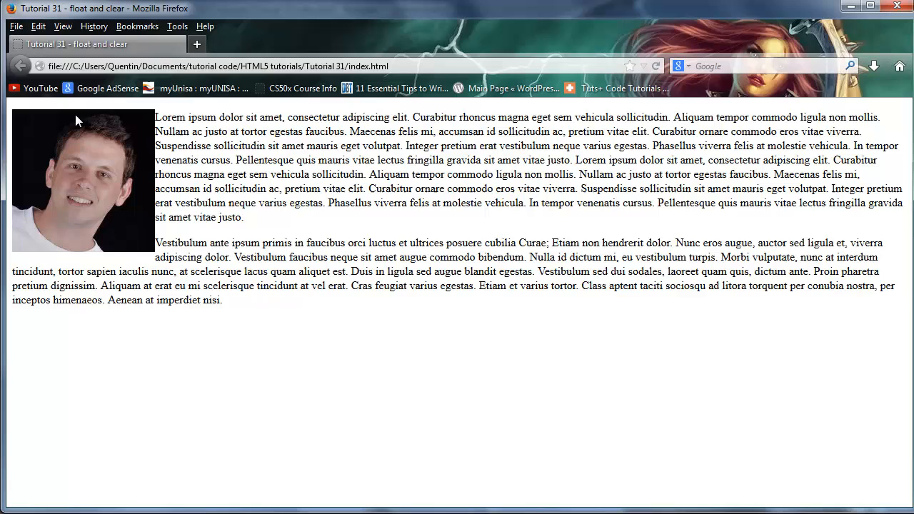
pyautogui.moveTo(152, 146)
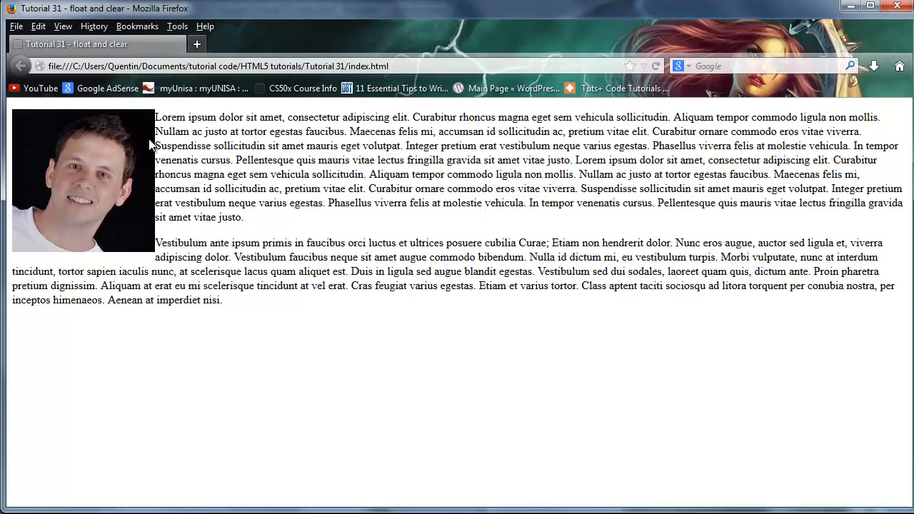
pyautogui.moveTo(165, 145); pyautogui.dragTo(222, 300)
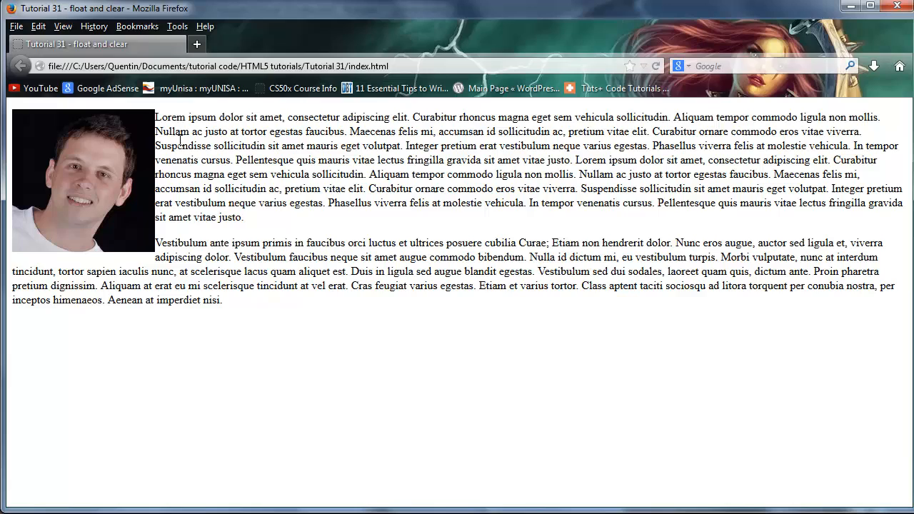
pyautogui.moveTo(220, 235)
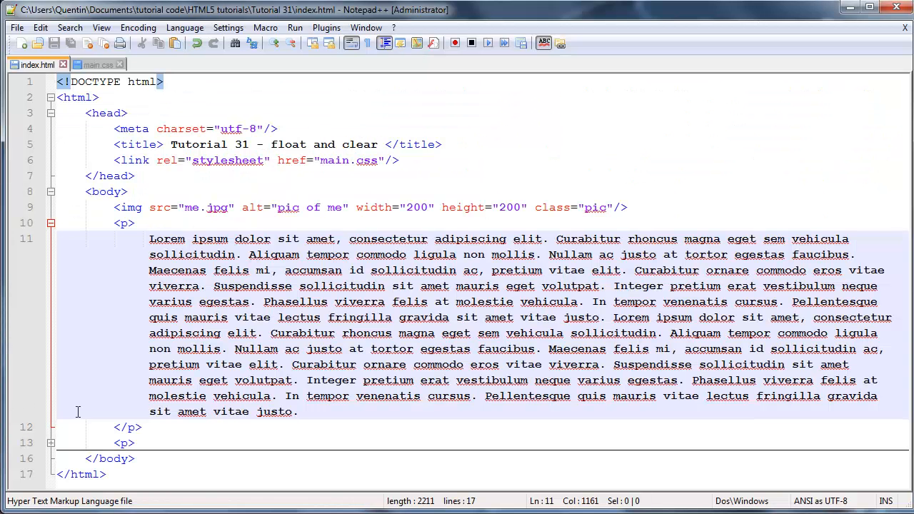
# Add class "para2" to the second paragraph's <p> tag in index.html
pyautogui.click(98, 65)
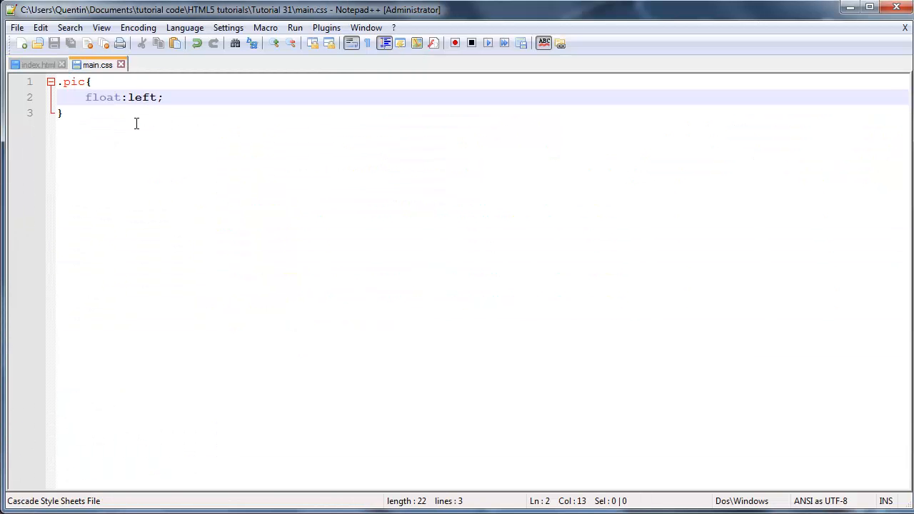
pyautogui.moveTo(36, 64)
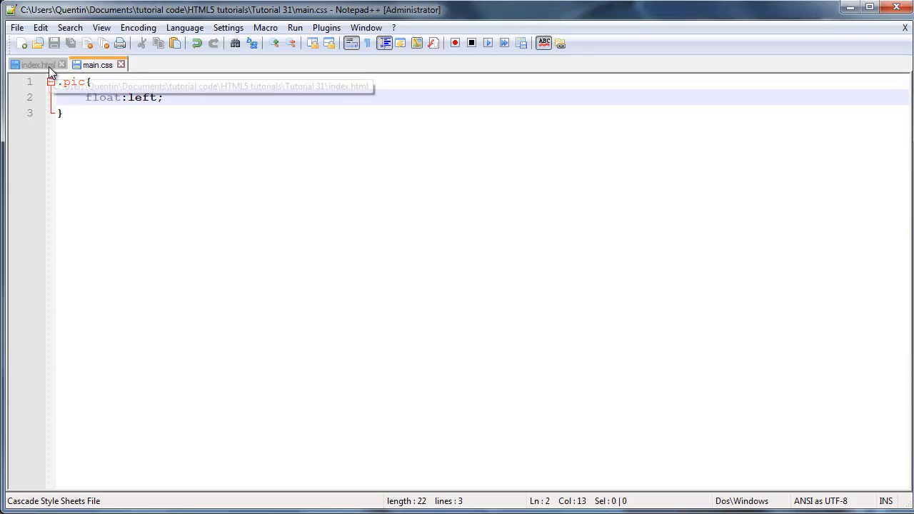
pyautogui.click(35, 65)
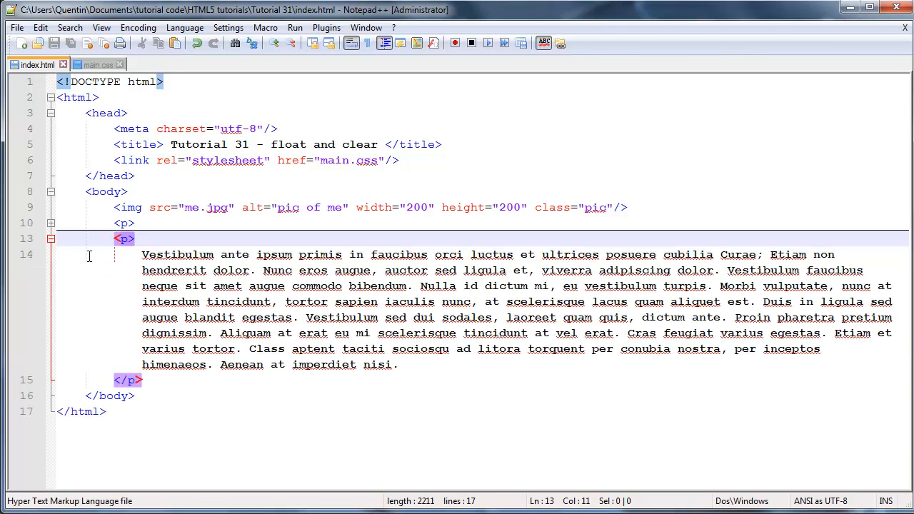
pyautogui.write('class="')
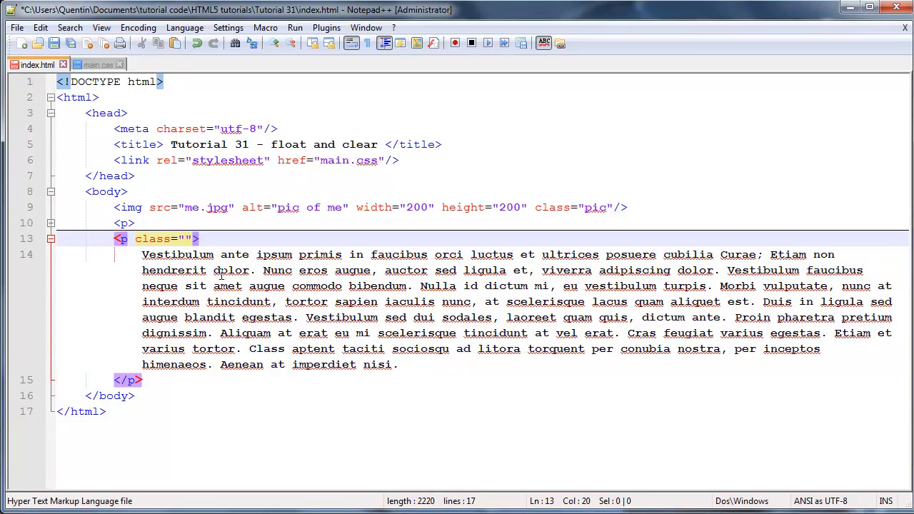
pyautogui.write('para2')
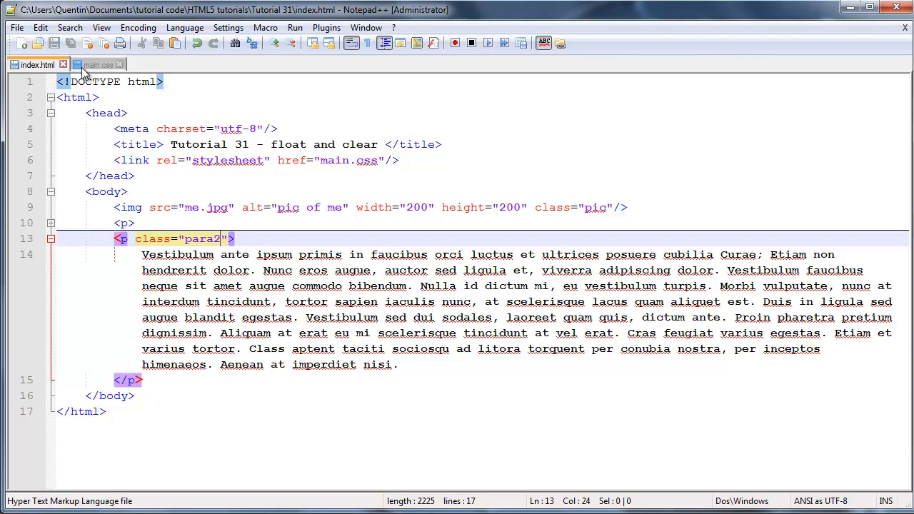
pyautogui.click(98, 64)
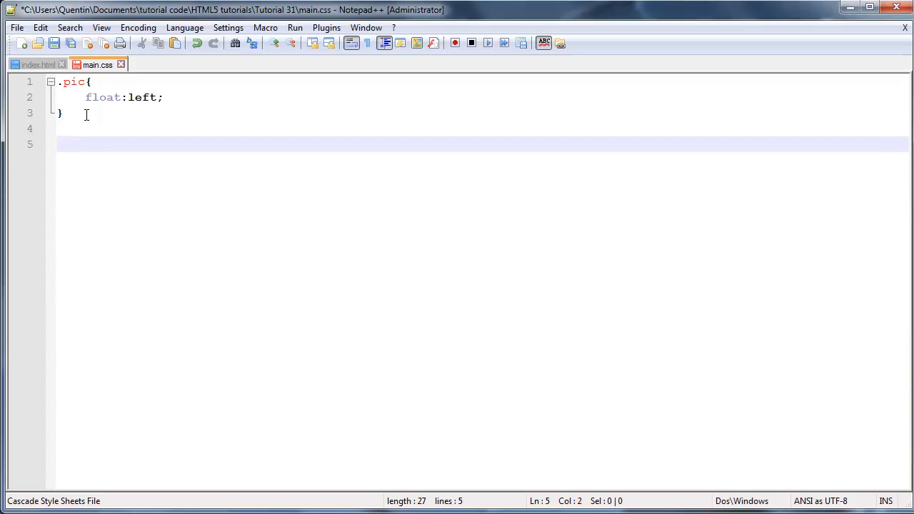
# Write a .para2 rule in main.css declaring clear:left
pyautogui.write('.para')
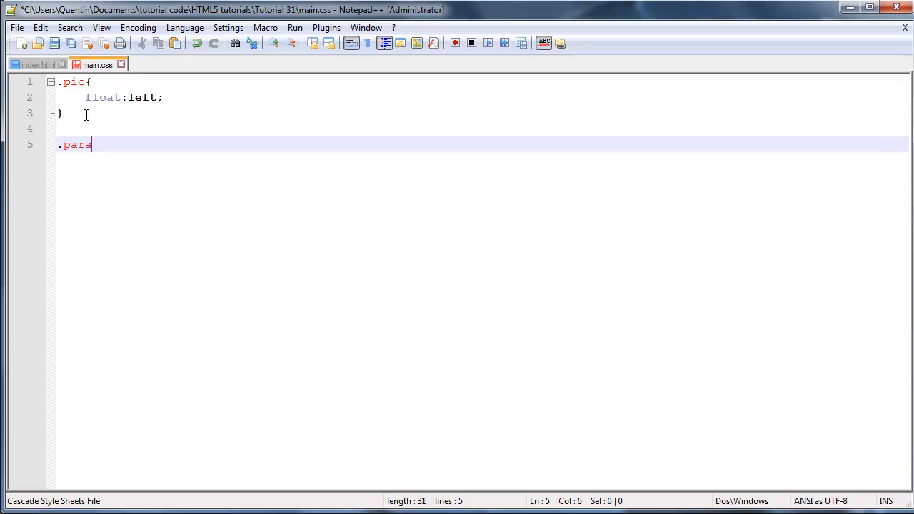
pyautogui.write('2{')
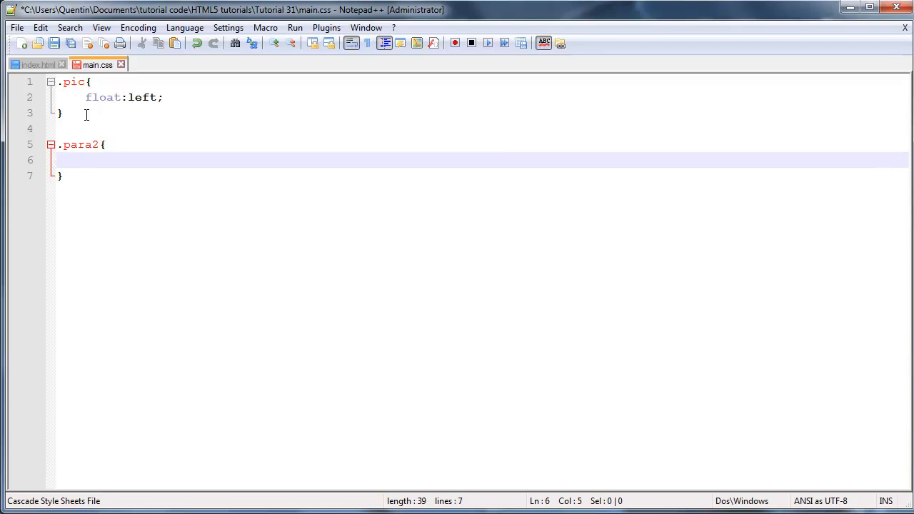
pyautogui.write('clear:')
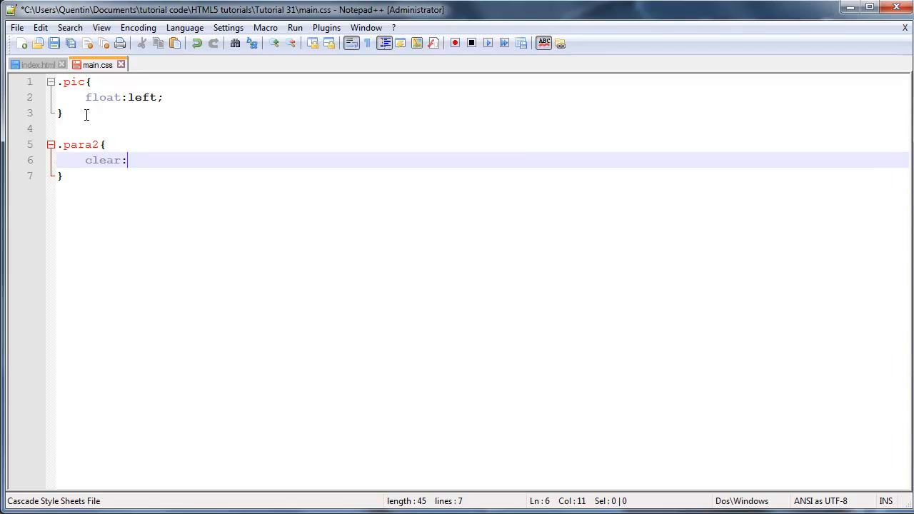
pyautogui.moveTo(149, 202)
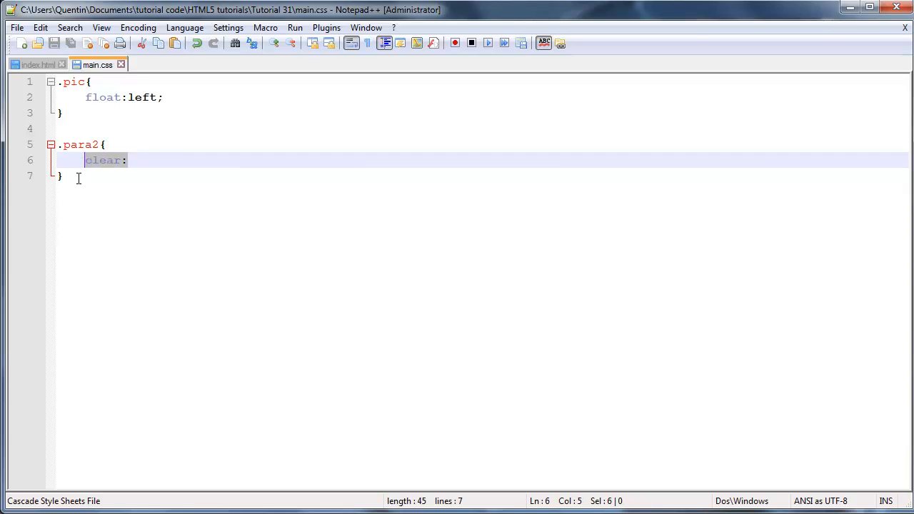
pyautogui.click(127, 160)
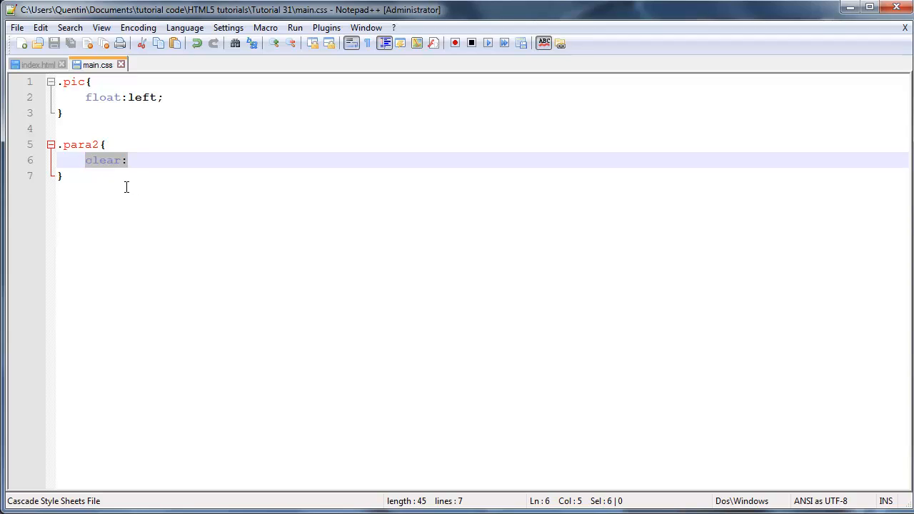
pyautogui.moveTo(142, 189)
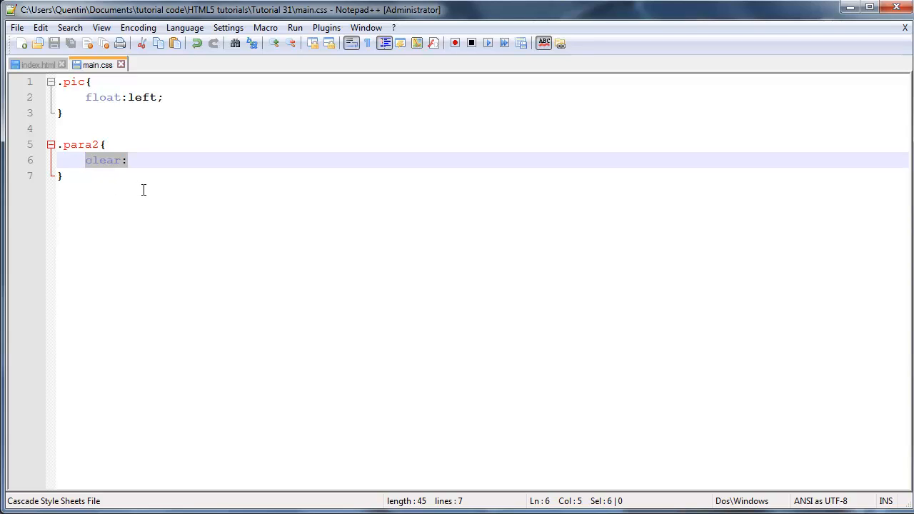
pyautogui.click(127, 160)
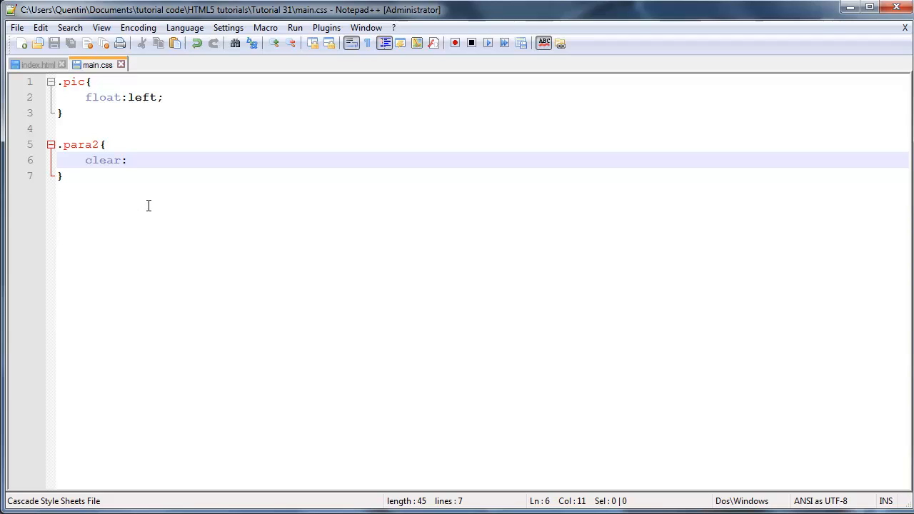
pyautogui.click(127, 160)
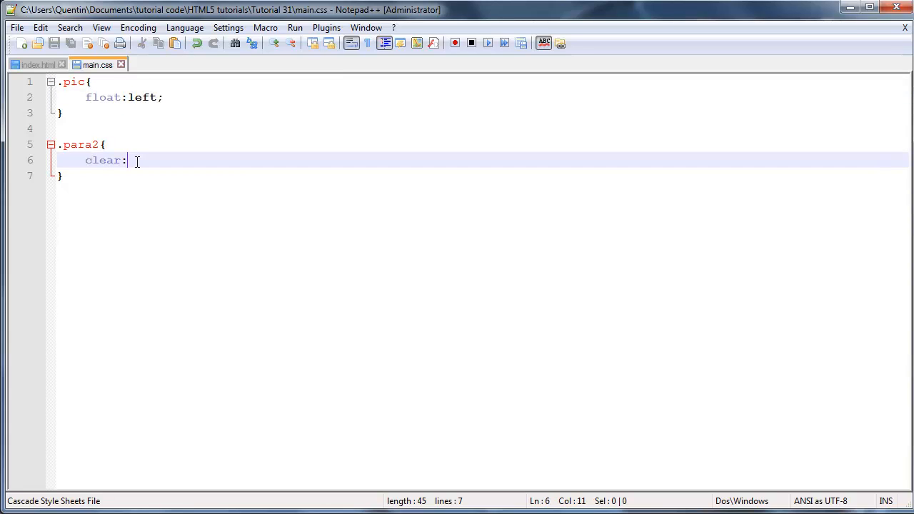
pyautogui.write('lef')
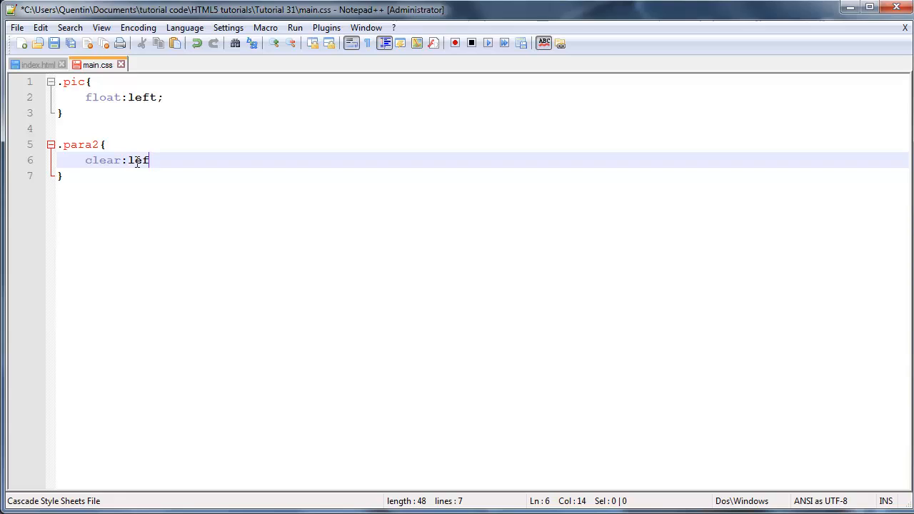
pyautogui.write('t;')
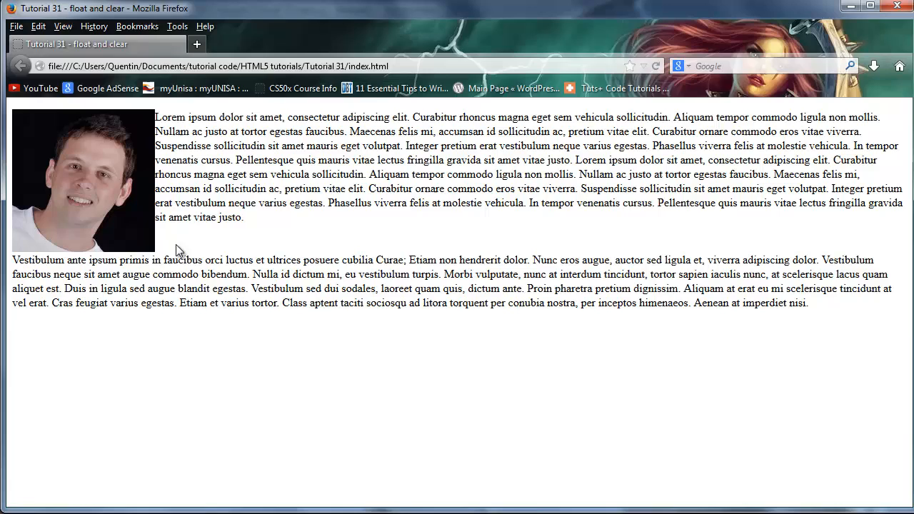
pyautogui.moveTo(197, 241)
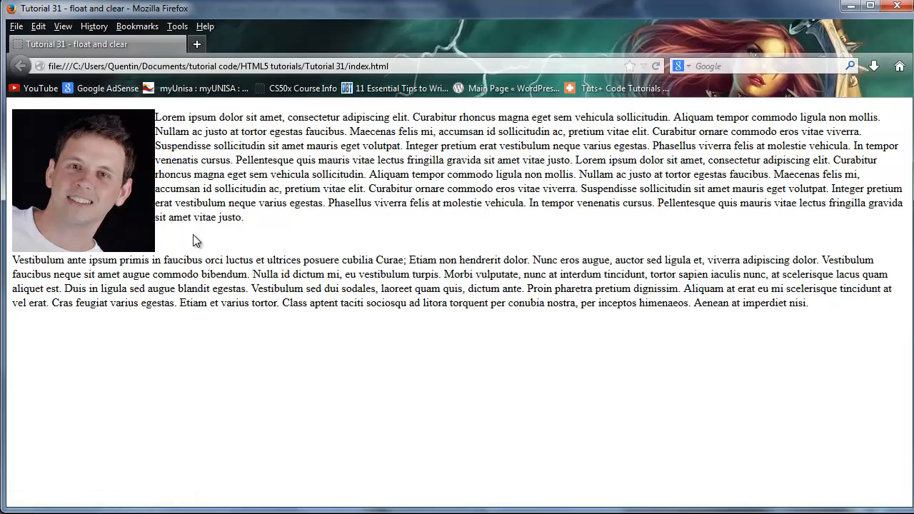
pyautogui.moveTo(41, 326)
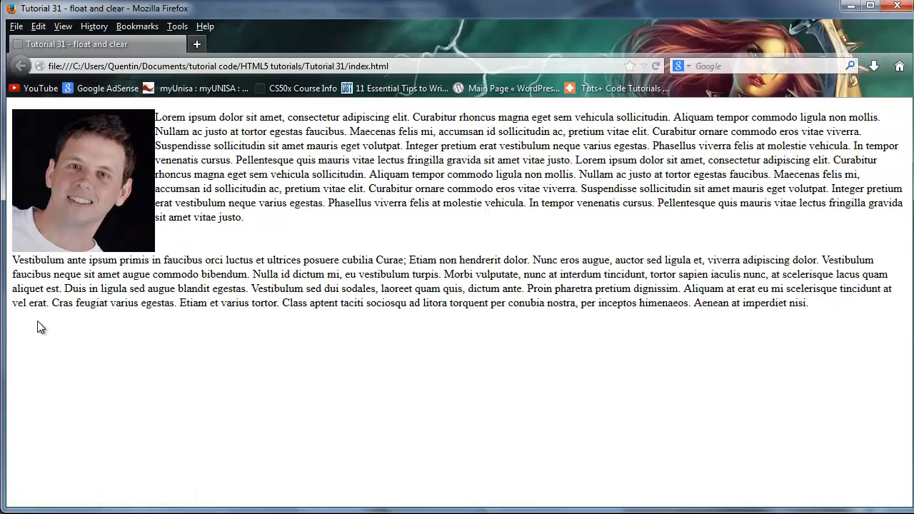
pyautogui.moveTo(117, 300)
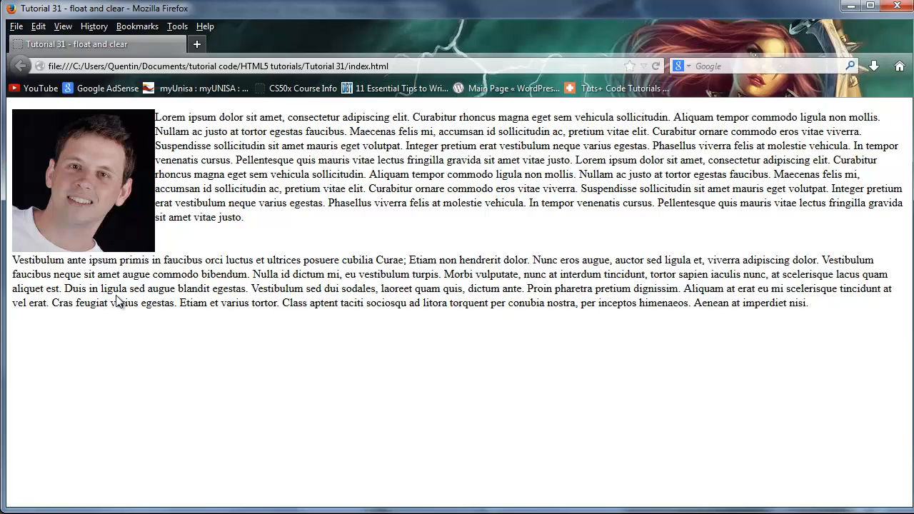
pyautogui.moveTo(102, 257)
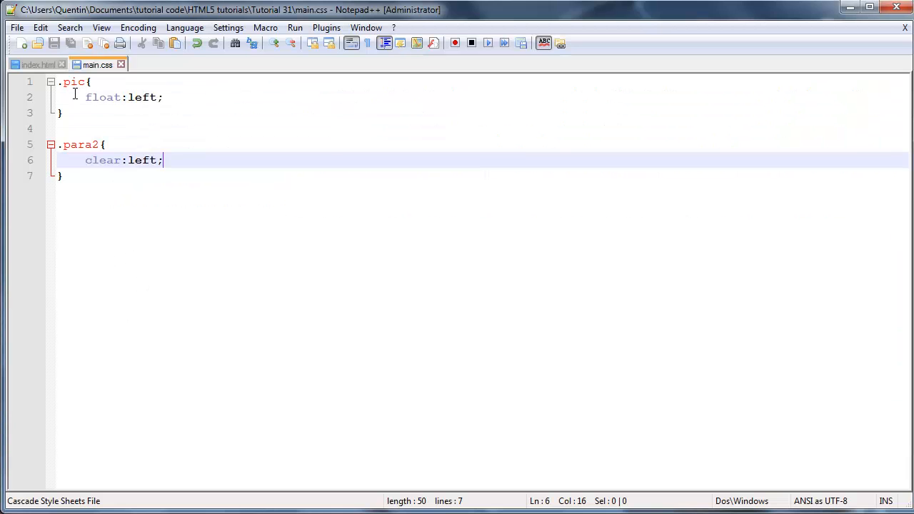
# Change the .pic float value from 'left' to 'right'
pyautogui.doubleClick(141, 97)
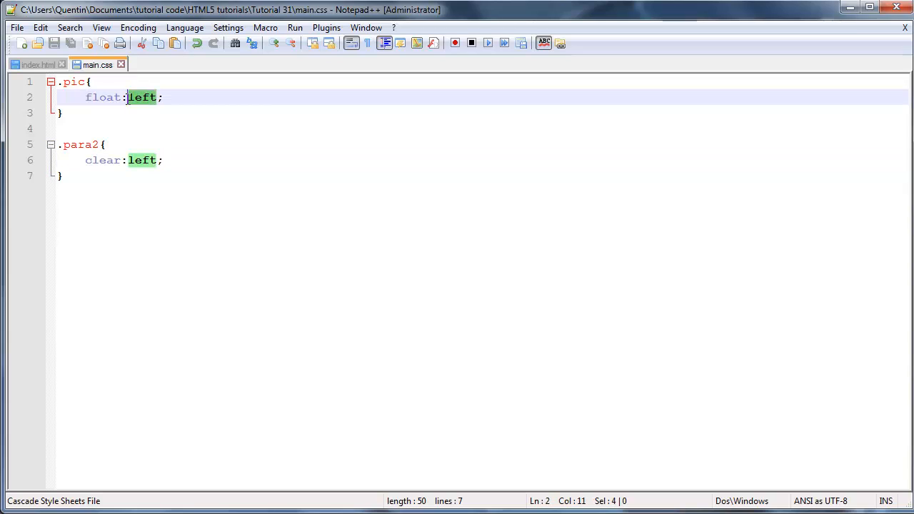
pyautogui.write('right')
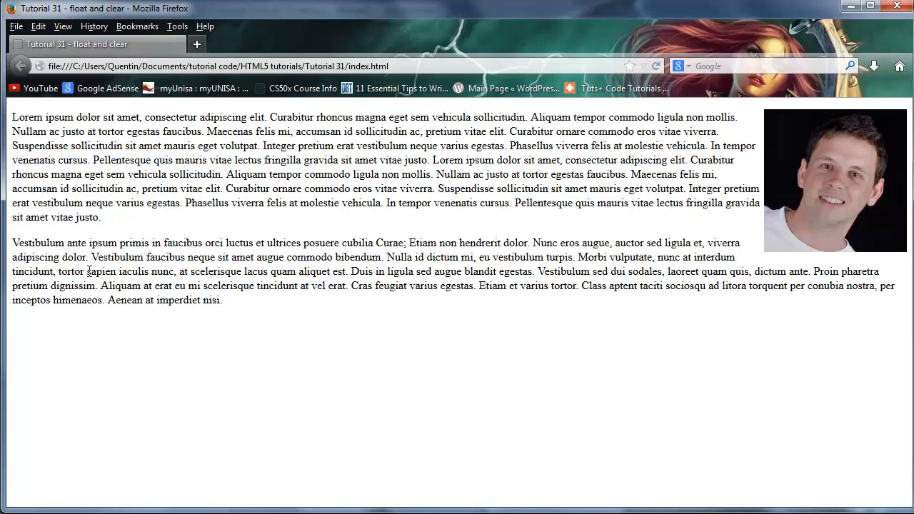
# Drag-select on the reloaded page showing the photo floated right
pyautogui.moveTo(13, 243); pyautogui.dragTo(293, 272)
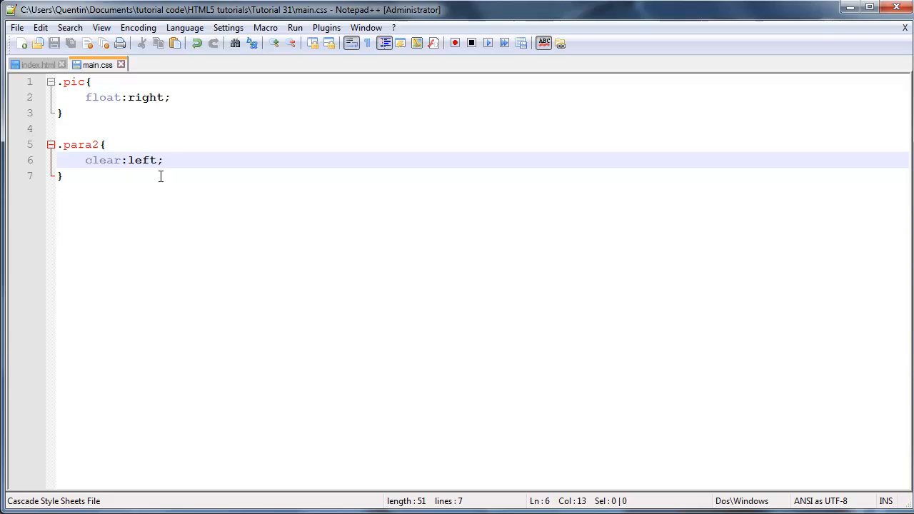
pyautogui.moveTo(151, 132)
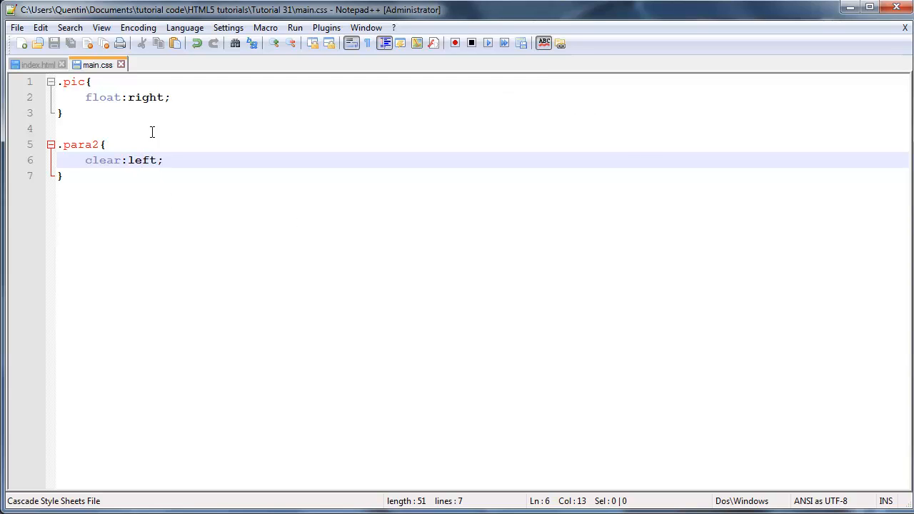
# Replace .para2's clear:left value, typing 'right' then erasing it, and select the declaration
pyautogui.doubleClick(142, 160)
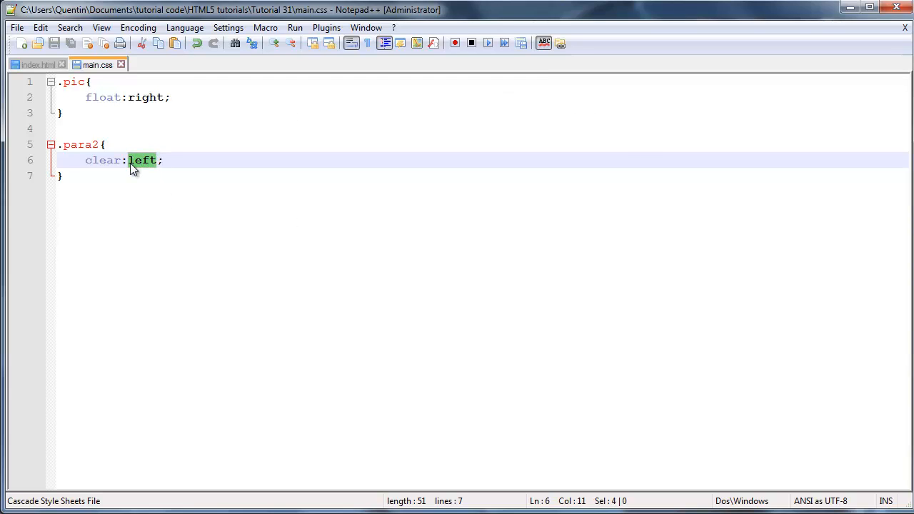
pyautogui.write('right')
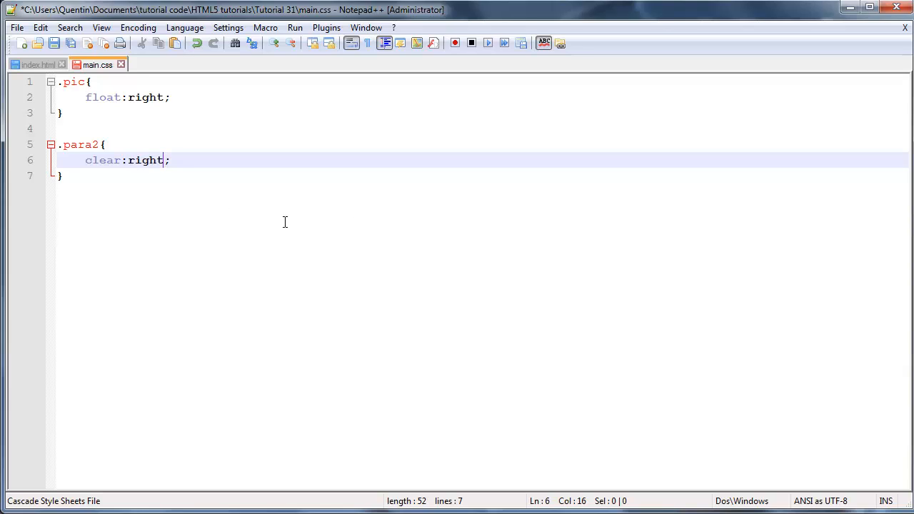
pyautogui.press('BackSpace')
pyautogui.write('bot')
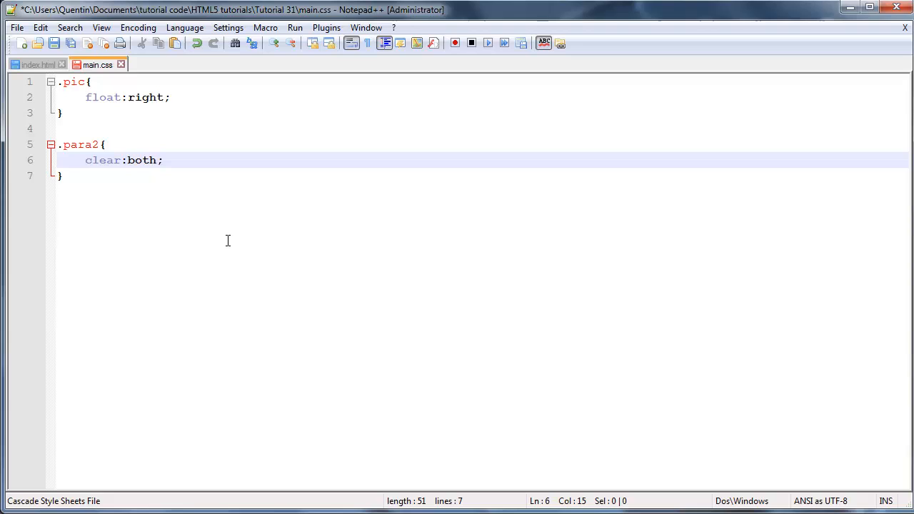
pyautogui.moveTo(115, 170)
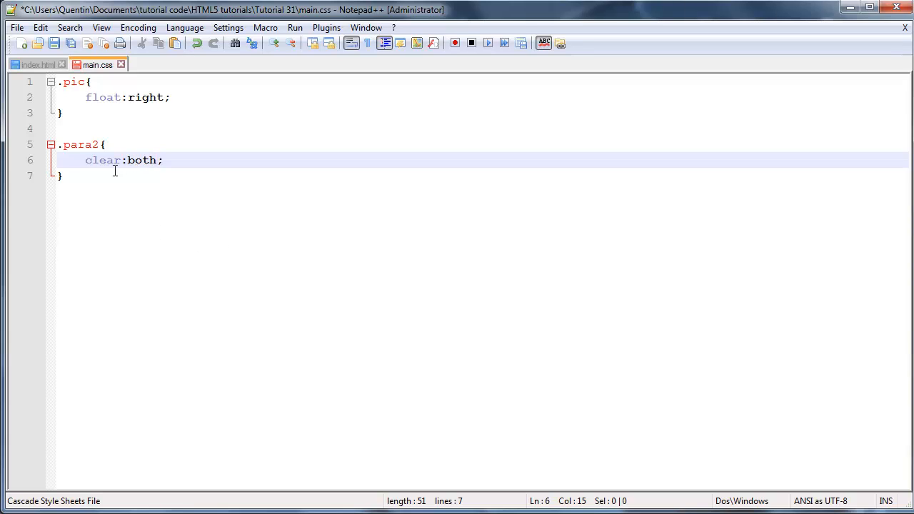
pyautogui.moveTo(85, 160); pyautogui.dragTo(163, 160)
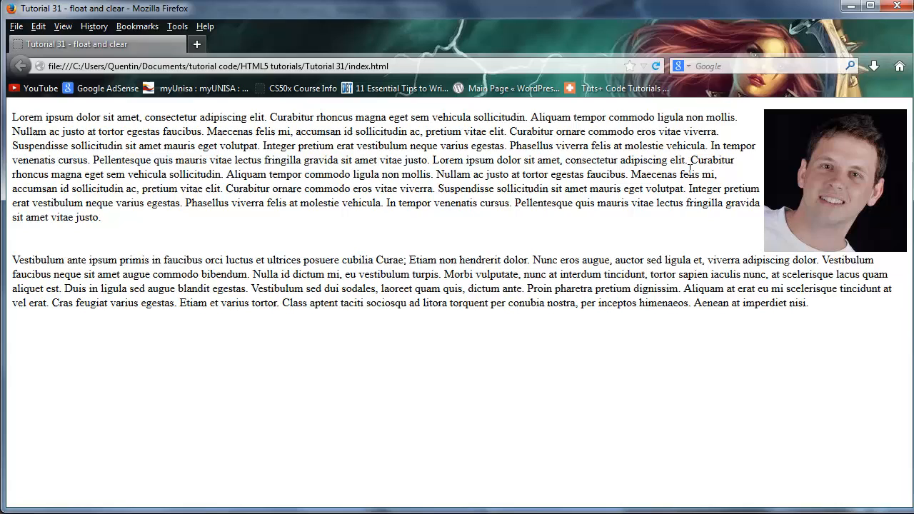
# Highlight the second paragraph's text to confirm it sits below the photo
pyautogui.moveTo(871, 289); pyautogui.dragTo(761, 303)
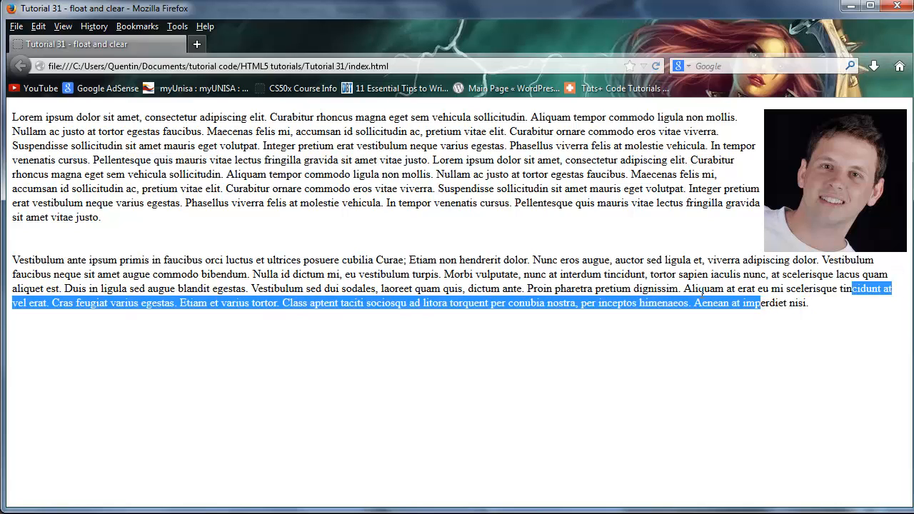
pyautogui.click(29, 246)
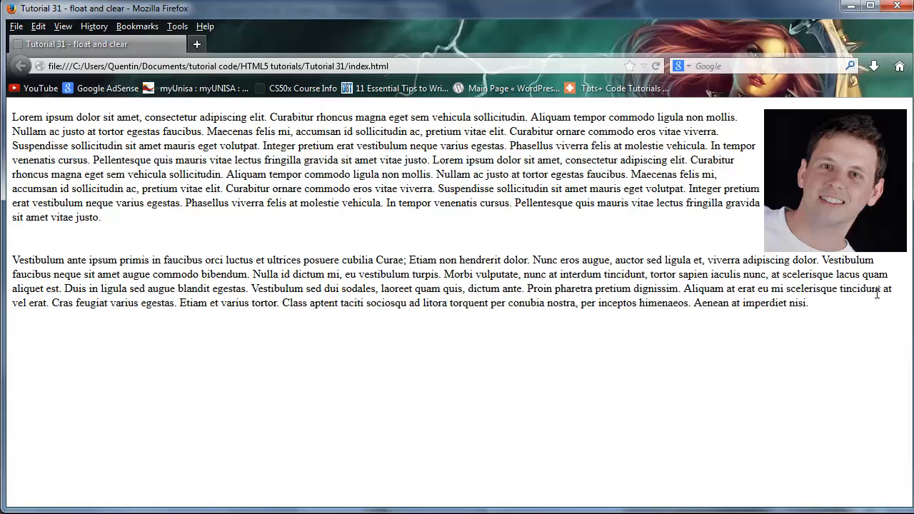
pyautogui.moveTo(155, 289); pyautogui.dragTo(807, 303)
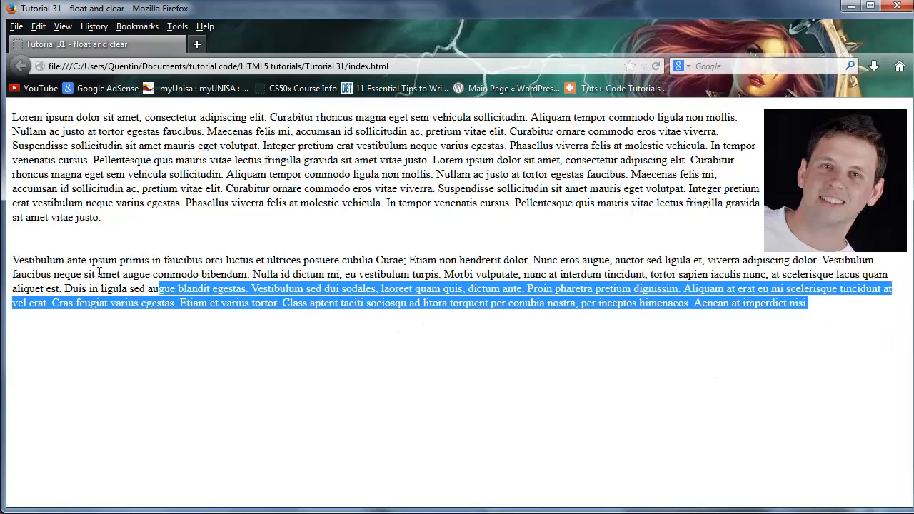